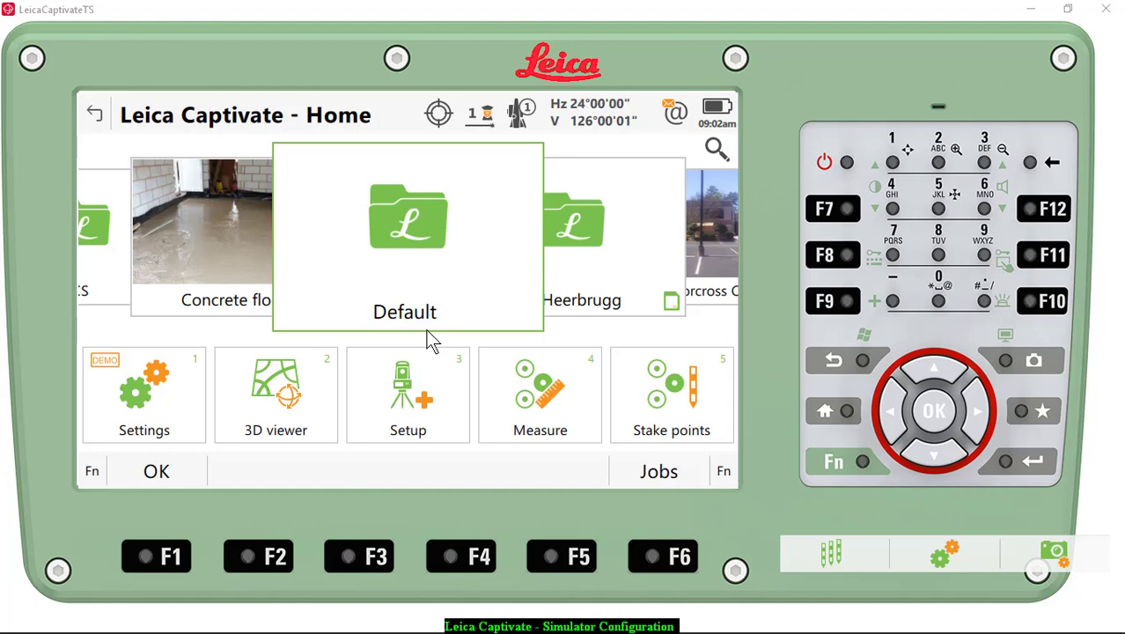
mouse_move(514, 220)
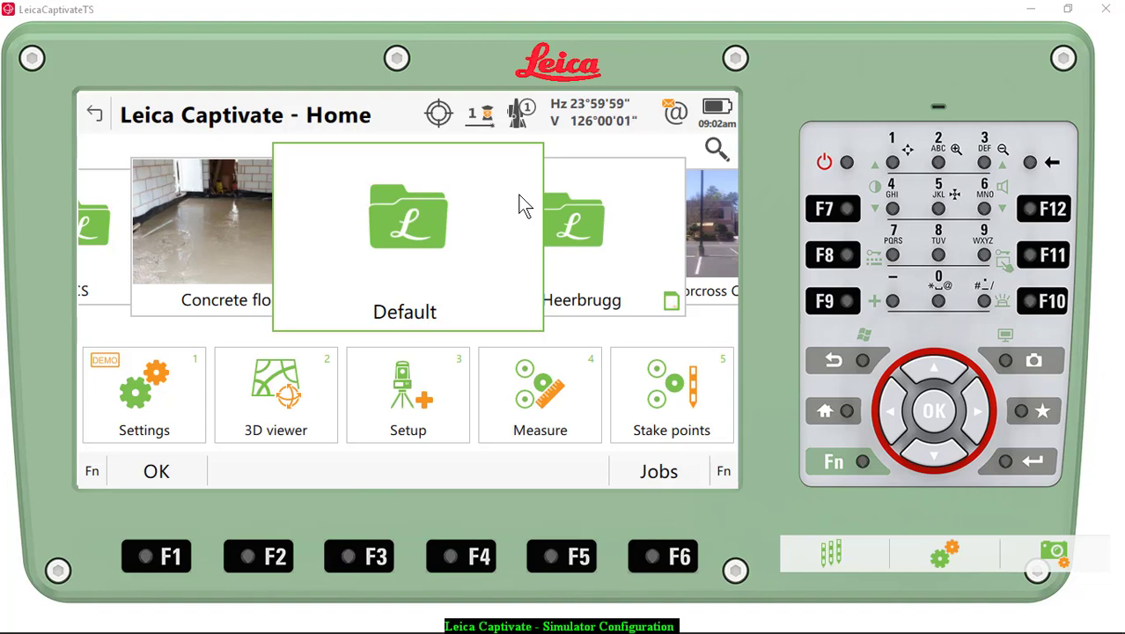
mouse_move(403, 302)
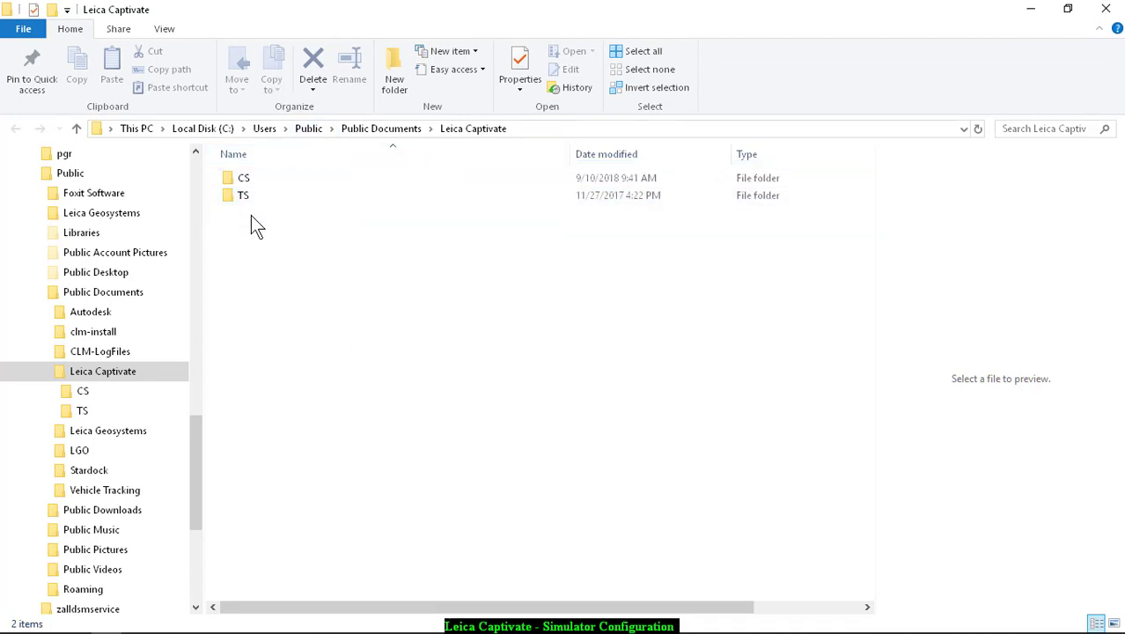
mouse_move(274, 246)
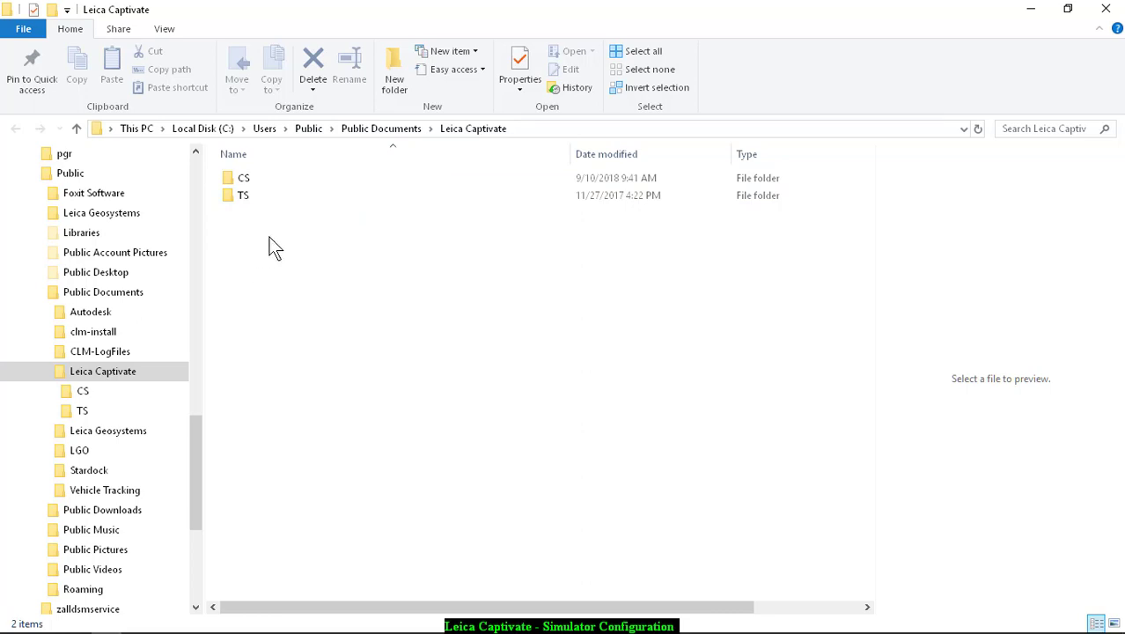
- Open the TS folder, then its USB Memory Device subfolder
double_click(243, 195)
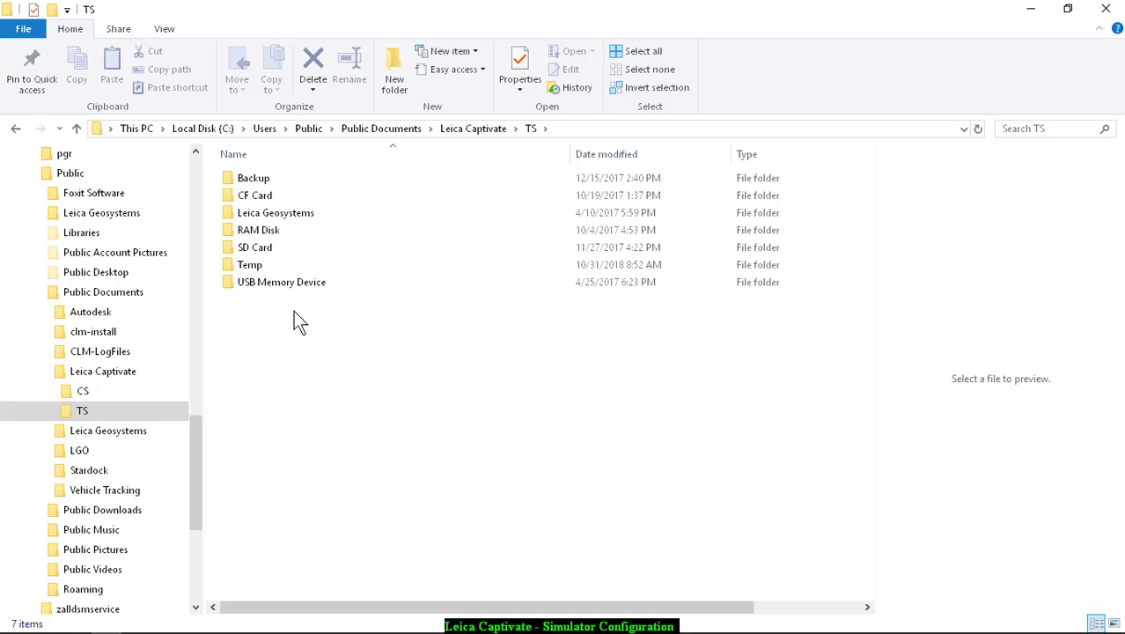
mouse_move(304, 328)
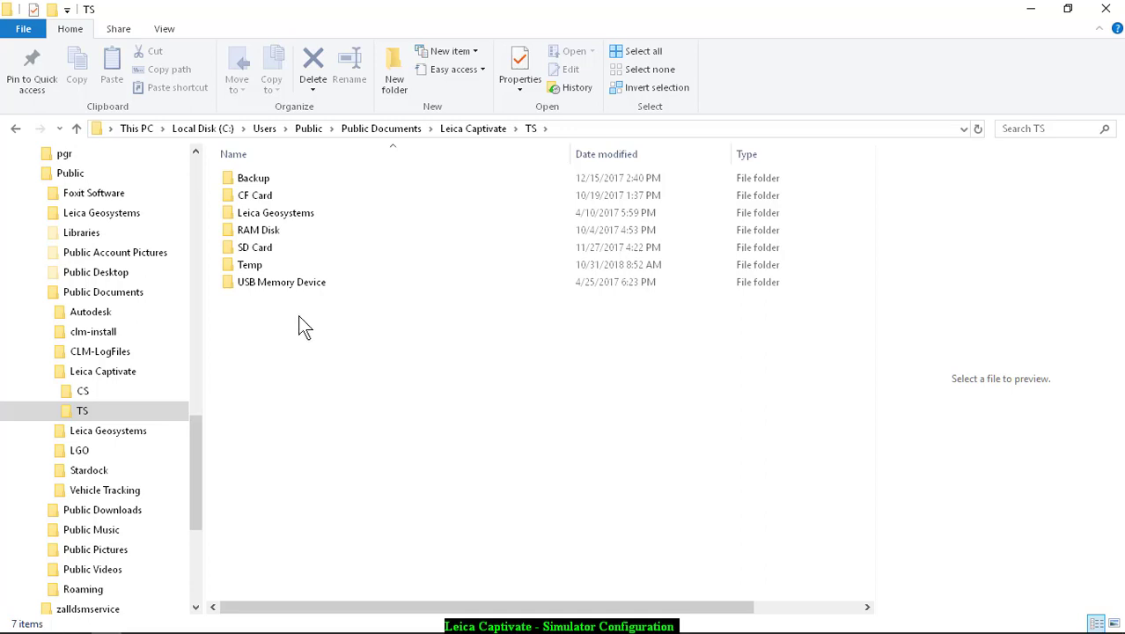
click(281, 281)
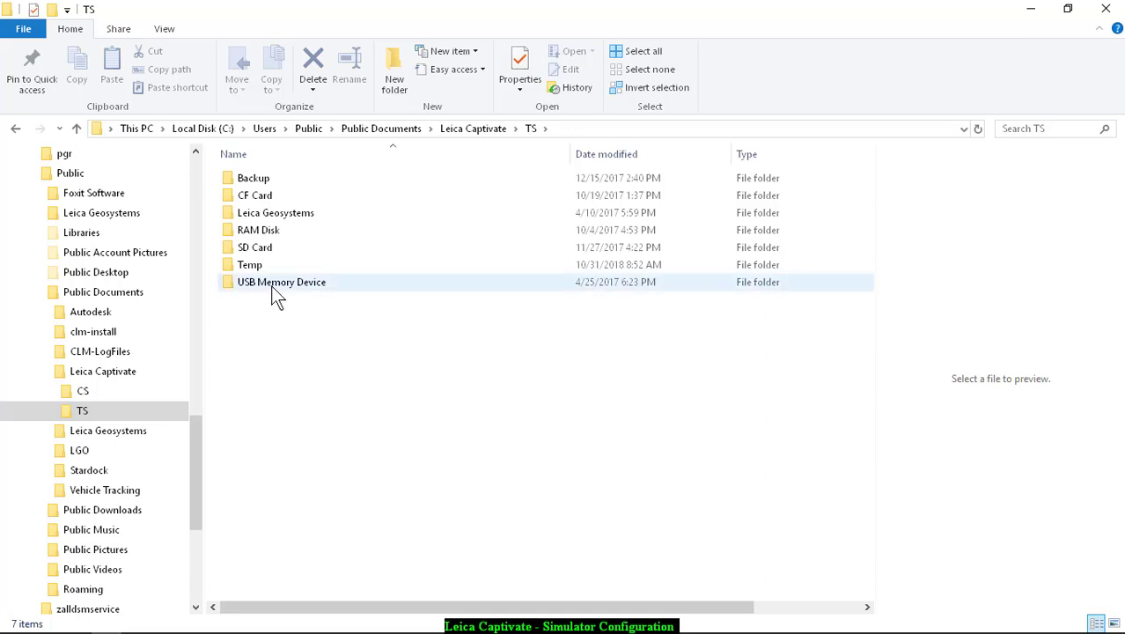
mouse_move(281, 281)
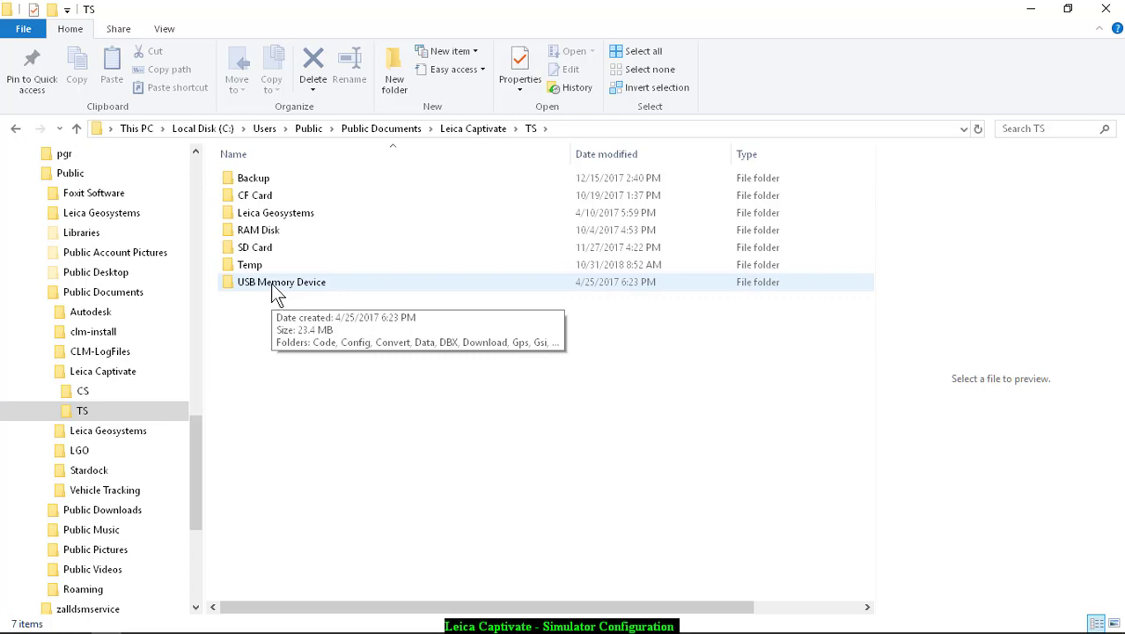
double_click(282, 282)
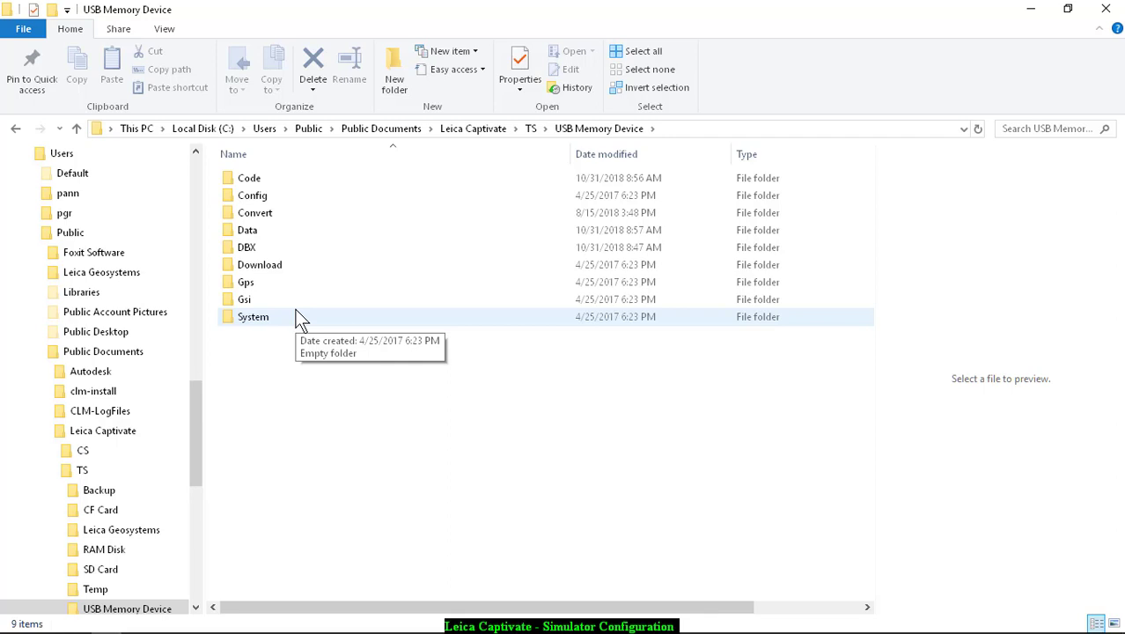
mouse_move(195, 394)
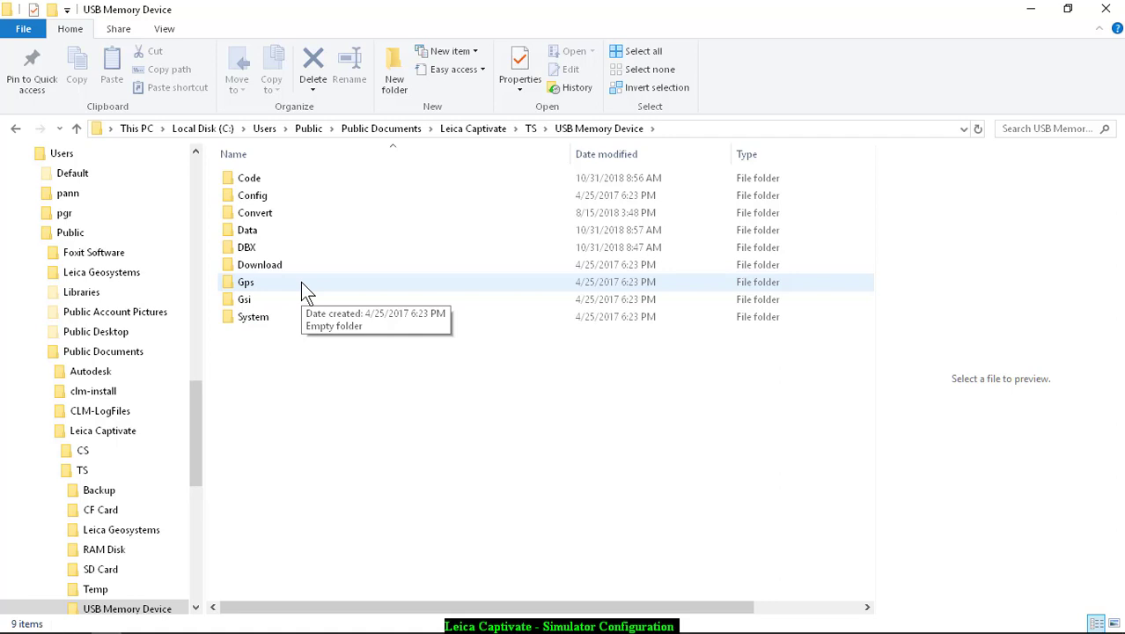
mouse_move(316, 485)
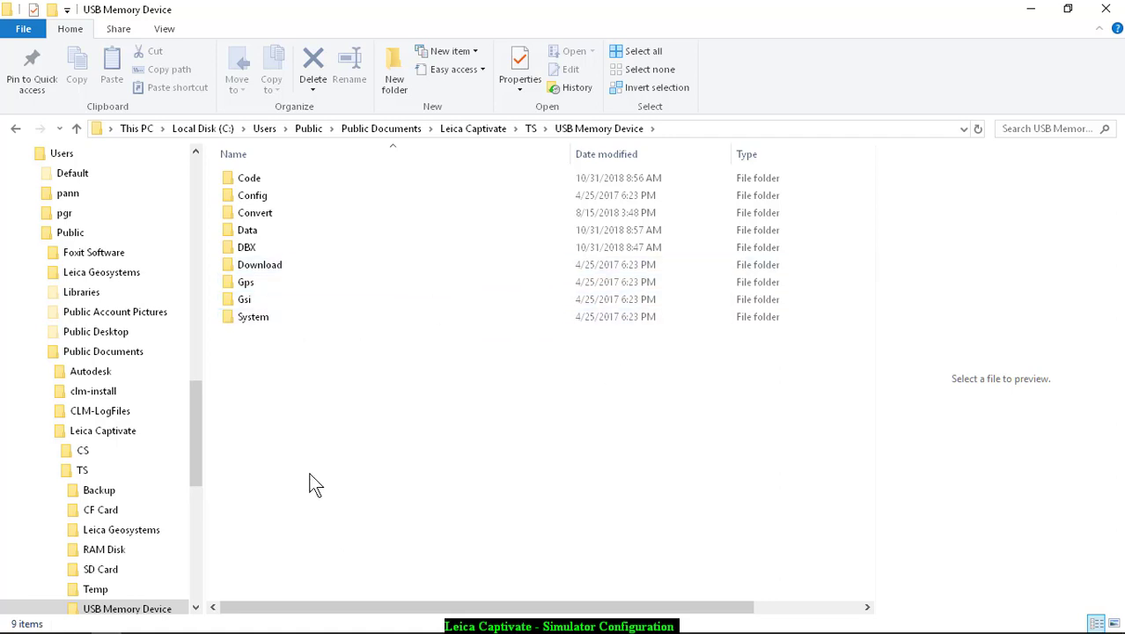
click(250, 178)
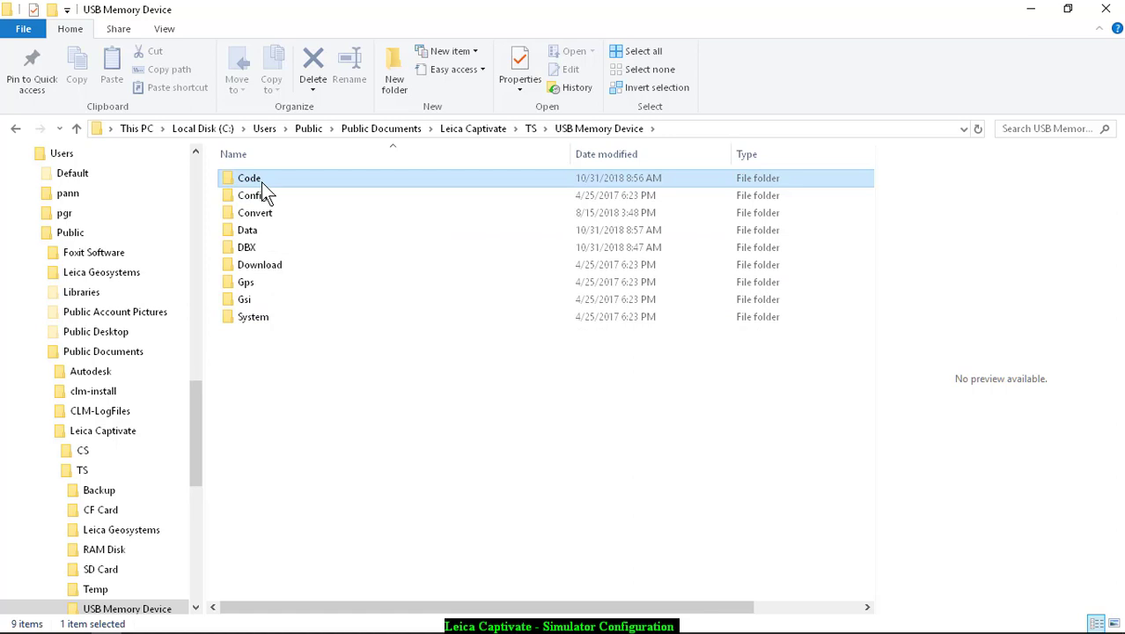
double_click(249, 178)
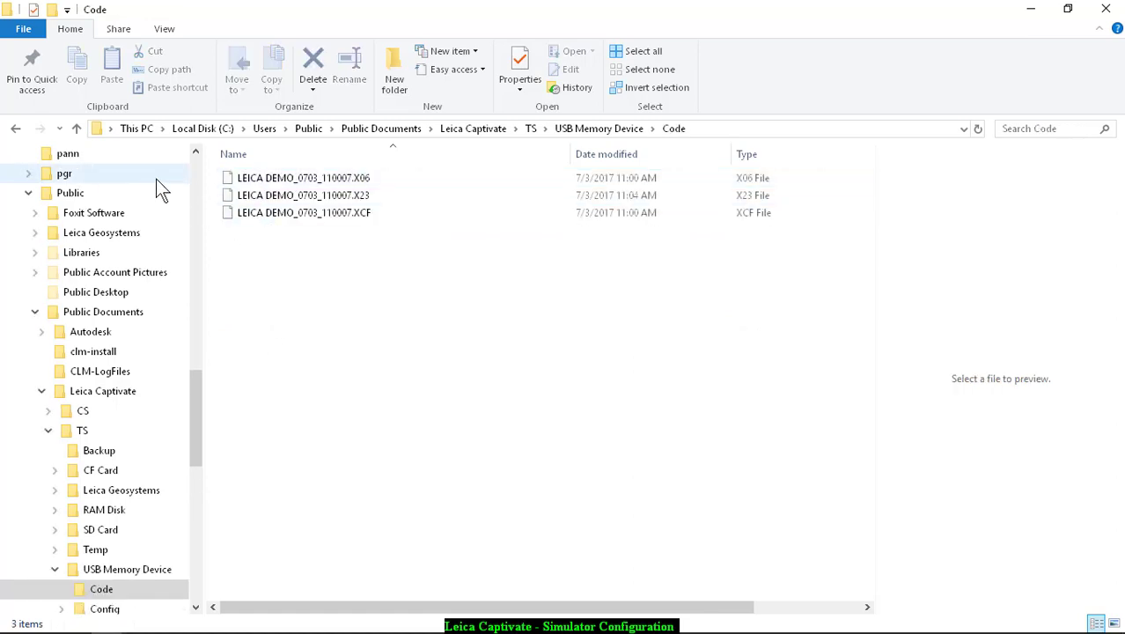
click(599, 128)
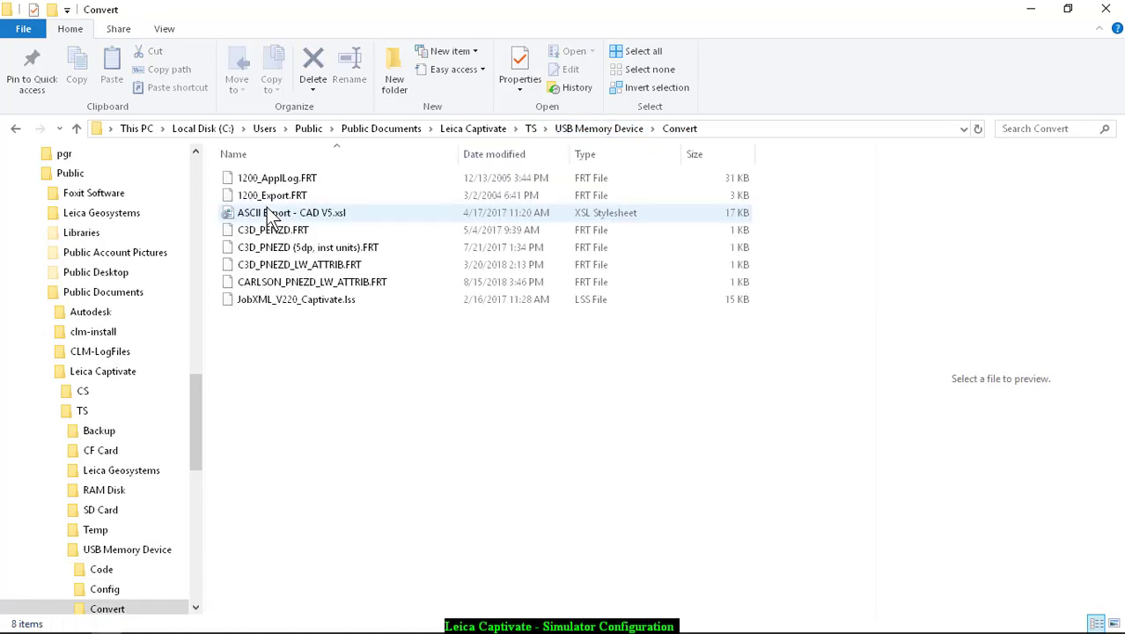
mouse_move(290, 212)
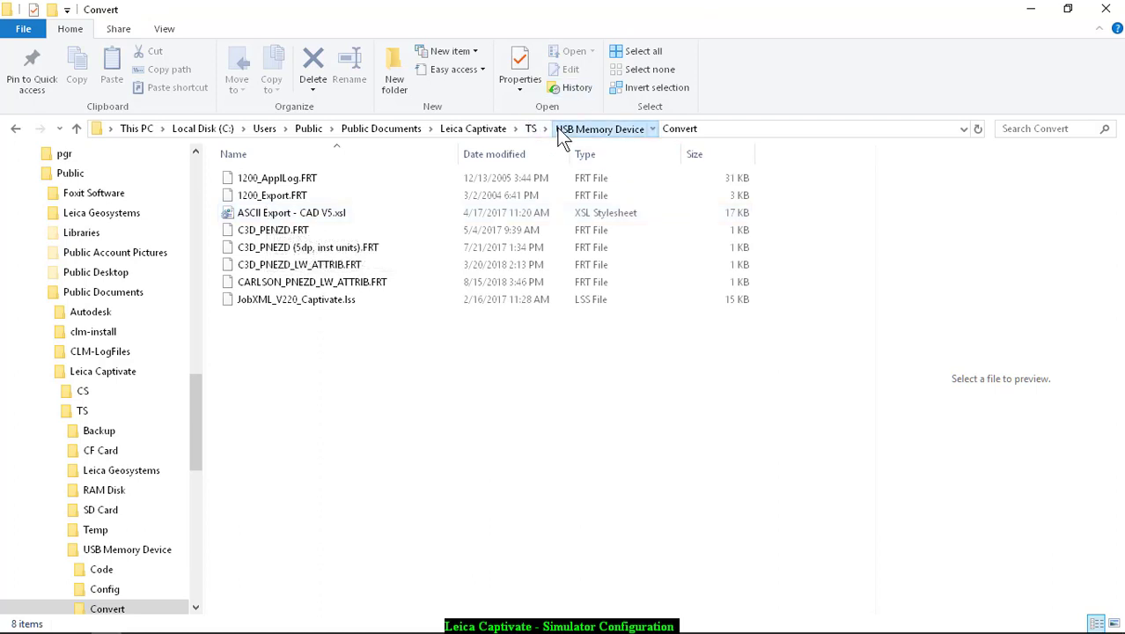
click(601, 128)
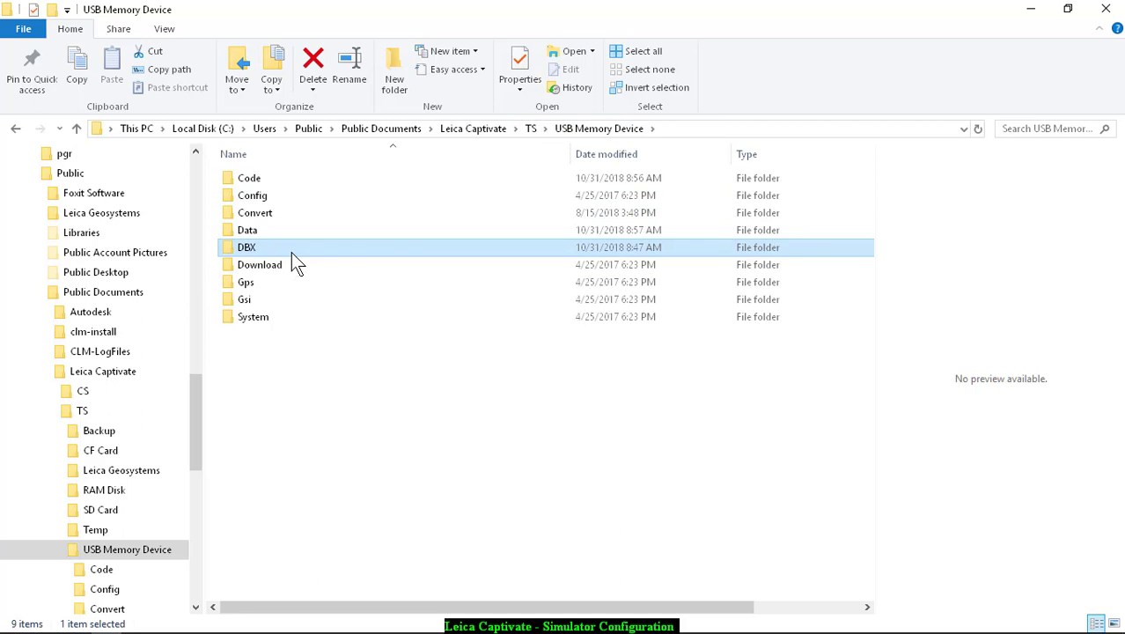
double_click(247, 248)
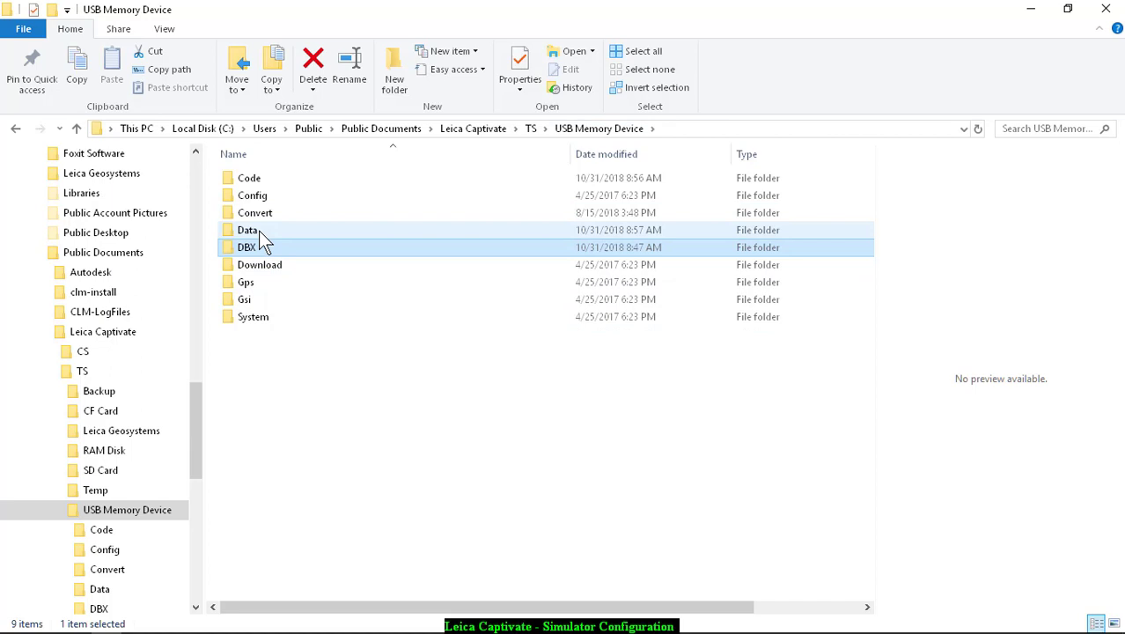
- Browse Data > Gps > Geoid and highlight the NOVA G12B WGS84 geoid file
double_click(248, 230)
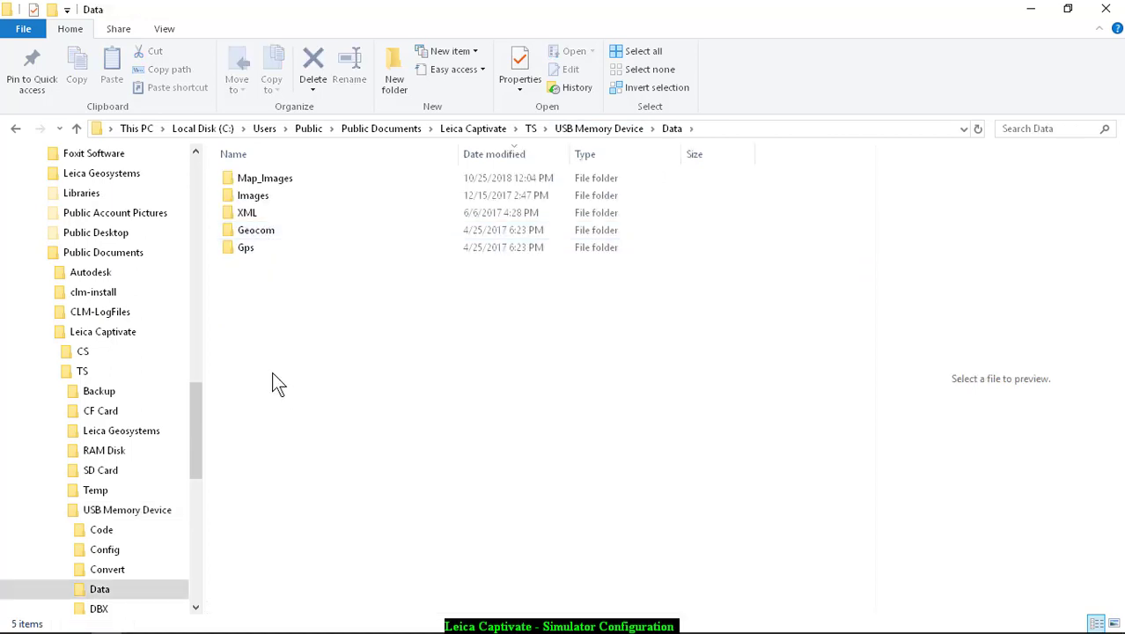
click(246, 248)
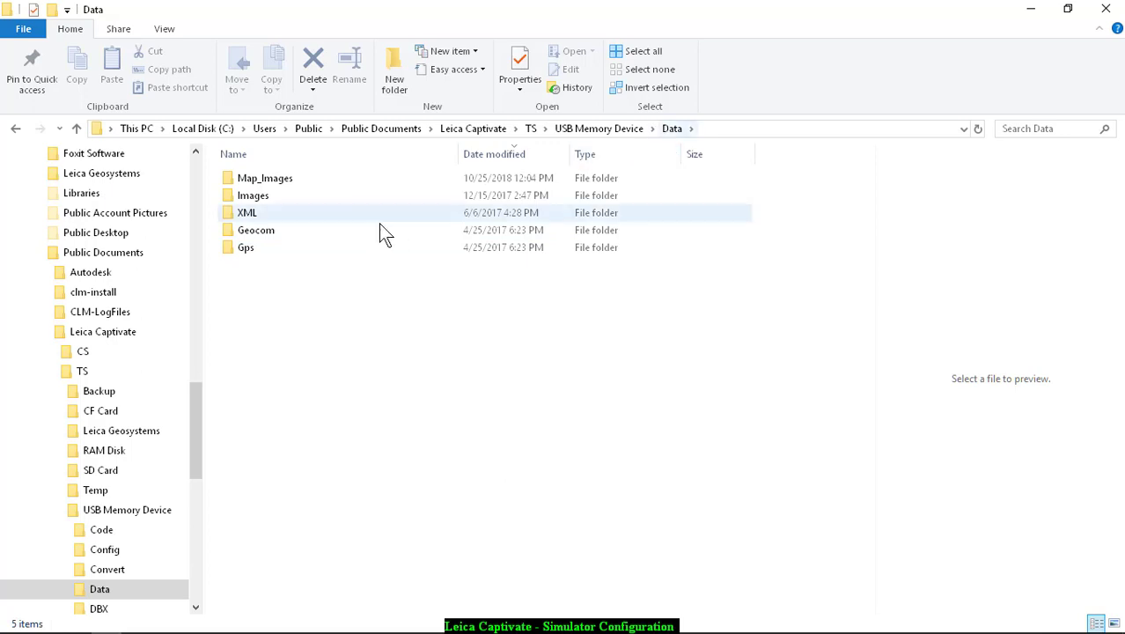
double_click(246, 247)
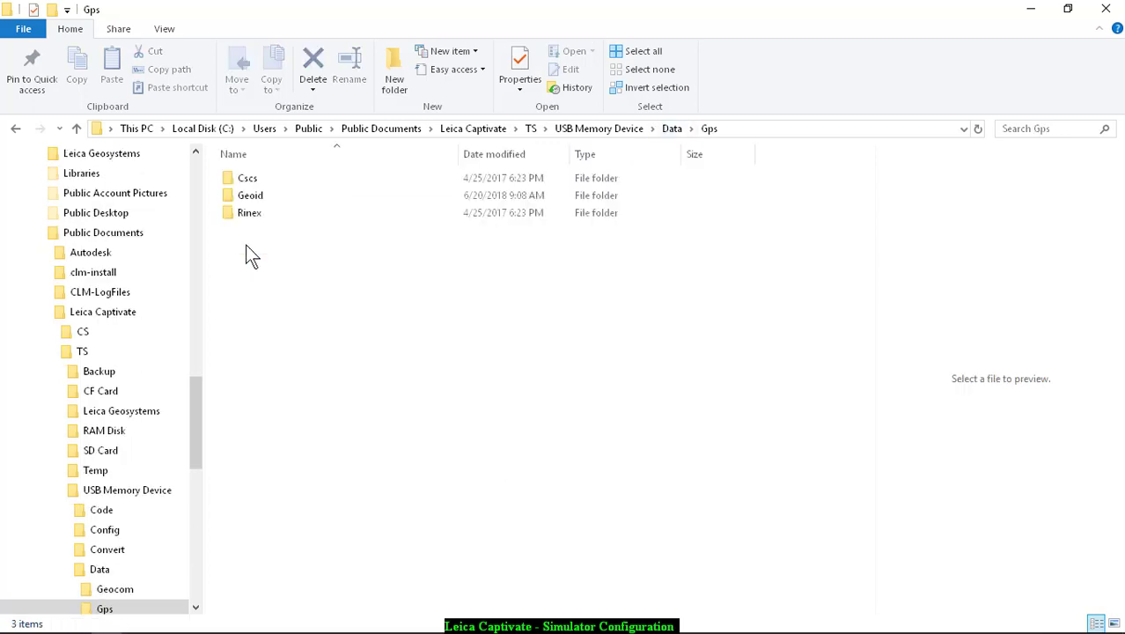
double_click(250, 195)
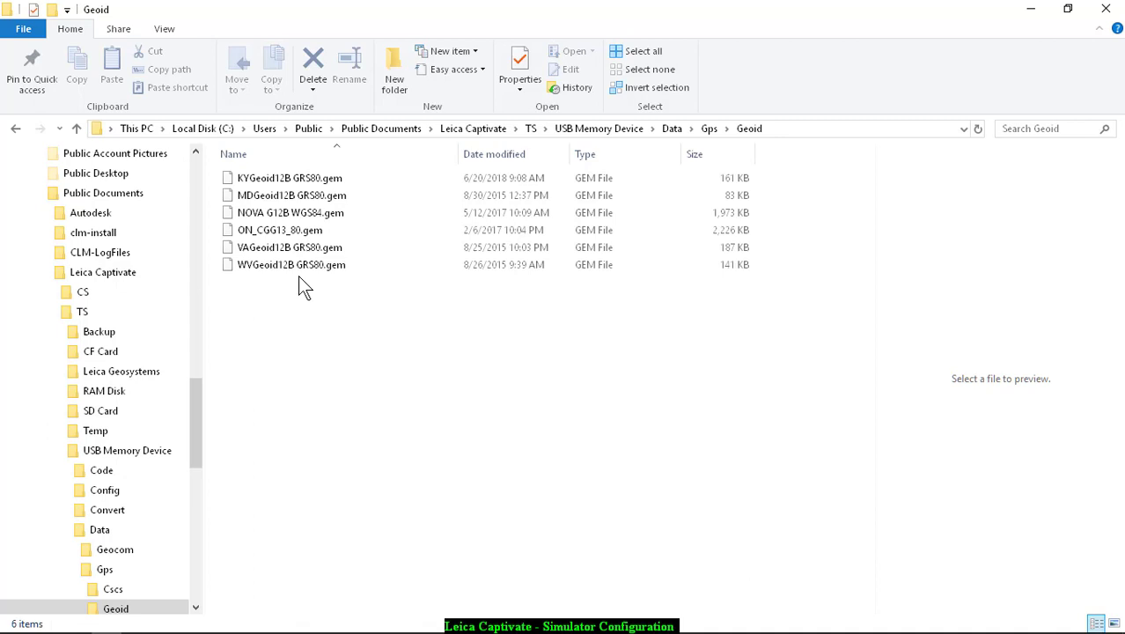
click(290, 212)
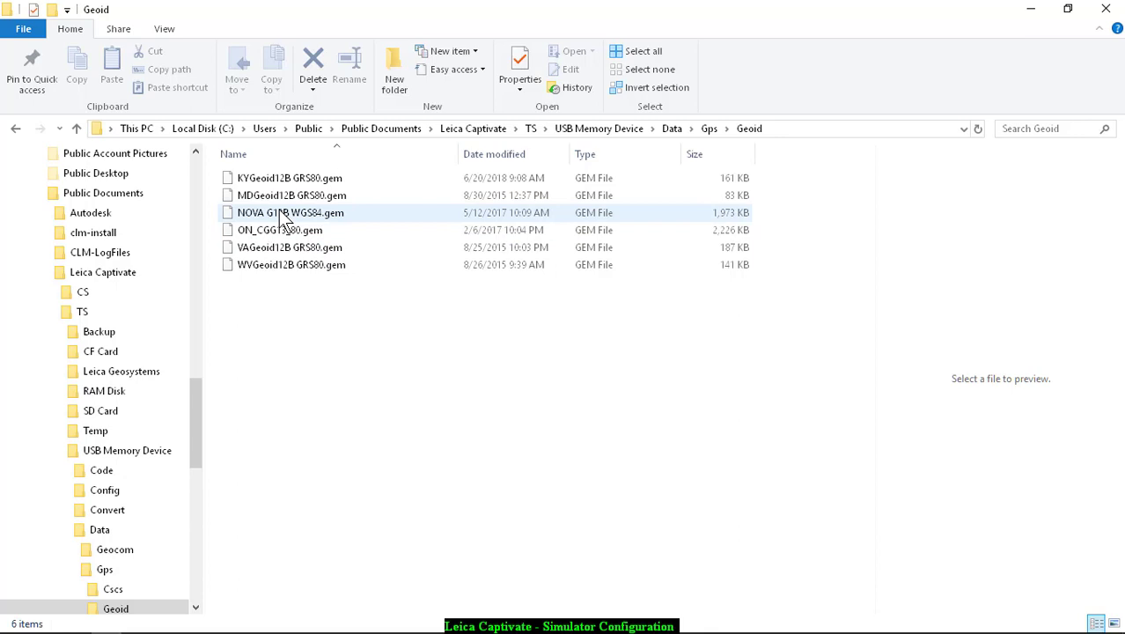
mouse_move(264, 247)
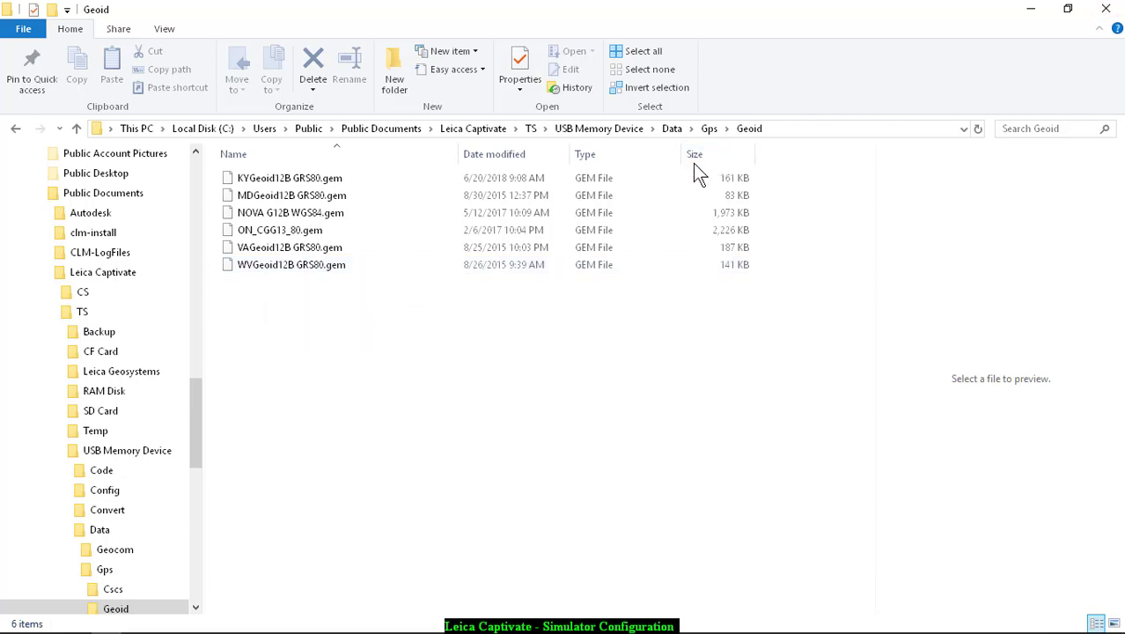
mouse_move(766, 136)
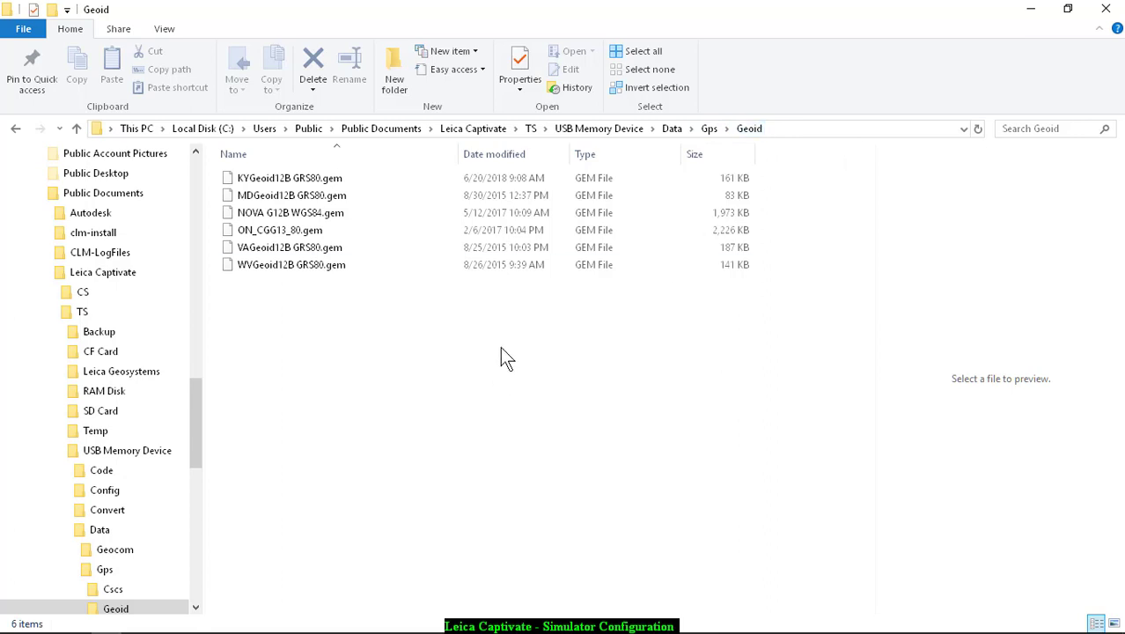
mouse_move(1044, 90)
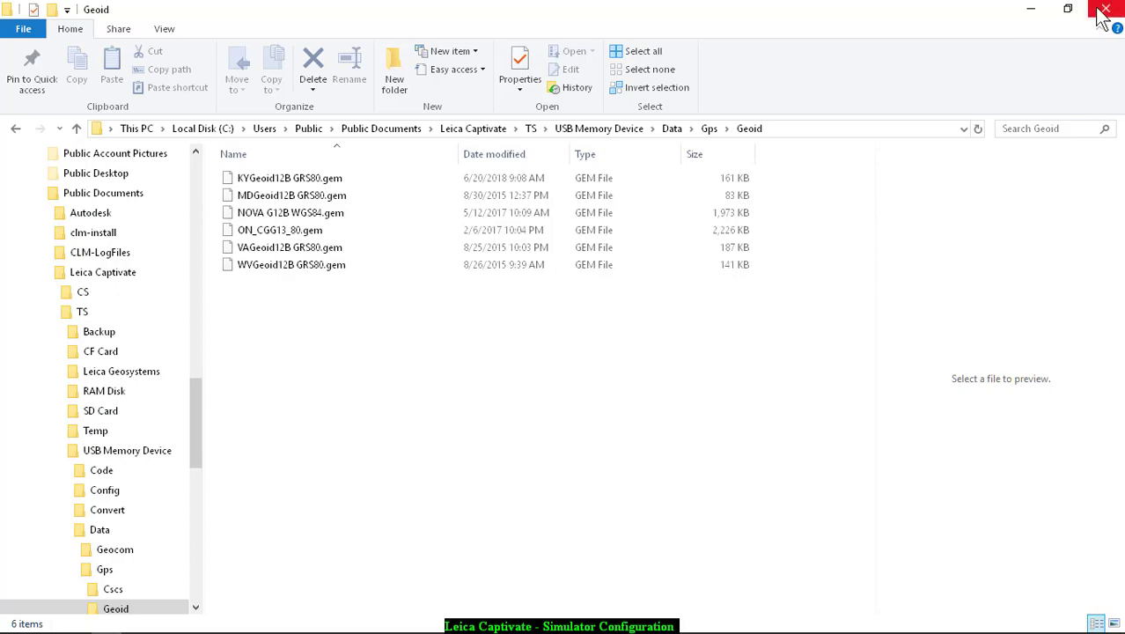
- Close File Explorer to bring back the simulator Home screen with the Default job
click(1106, 11)
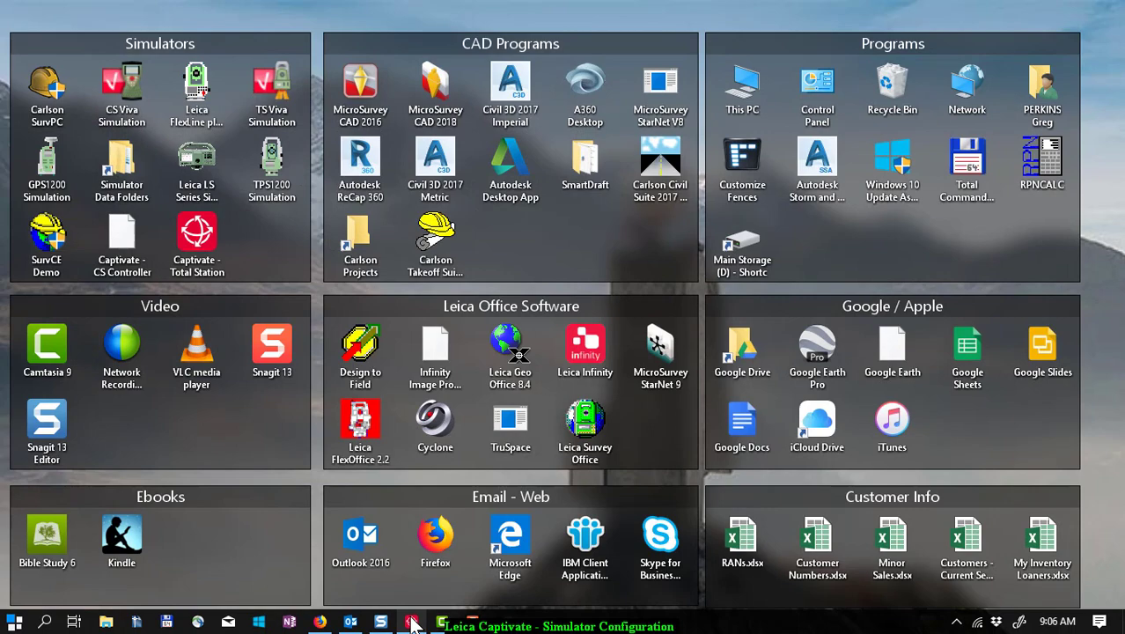
click(412, 625)
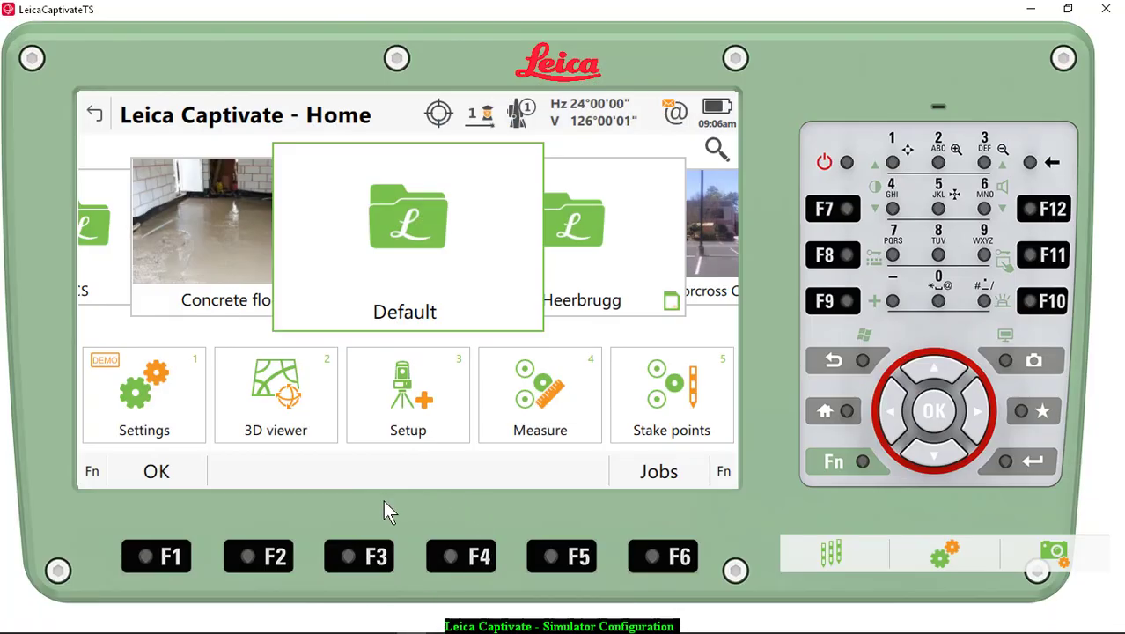
mouse_move(299, 210)
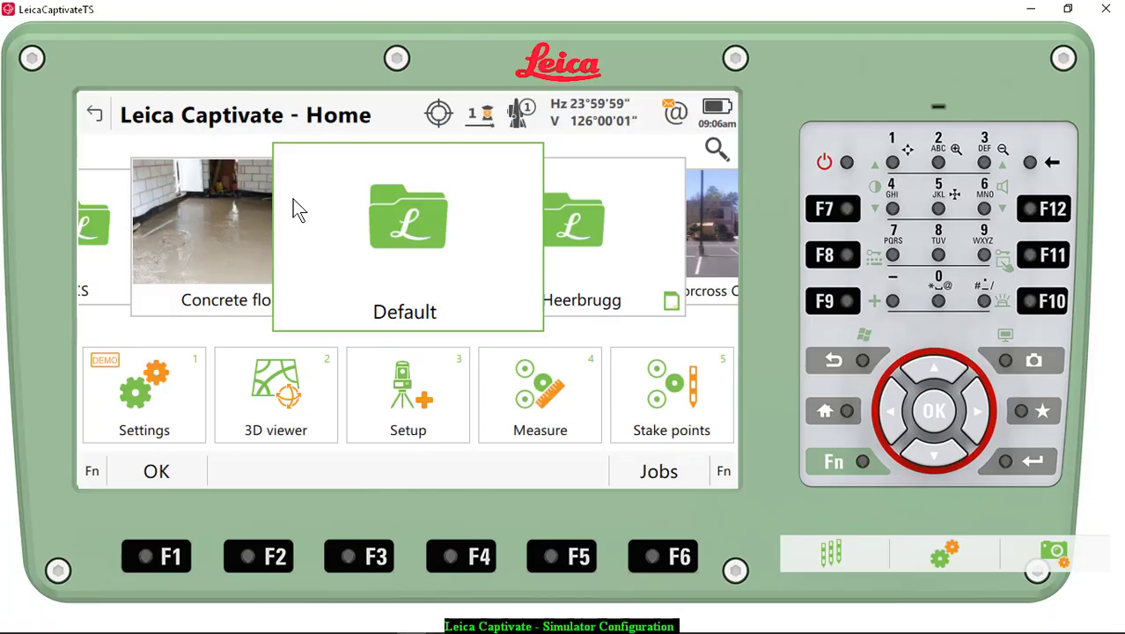
- Reach Transfer User Objects through Settings > Tools, set to copy all objects from USB
click(143, 391)
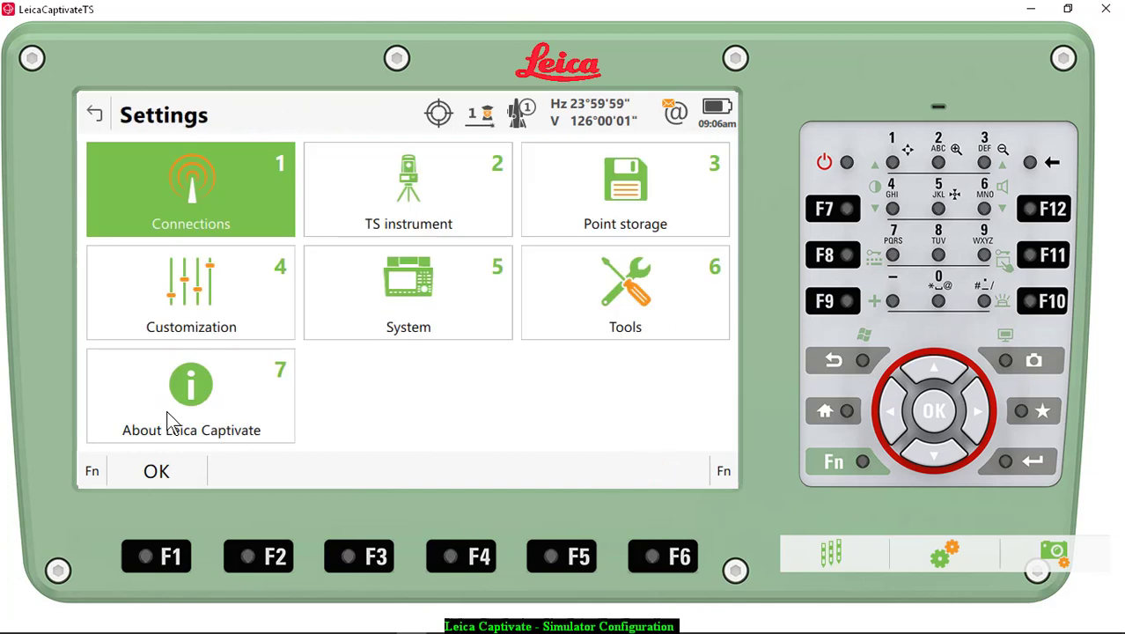
click(625, 291)
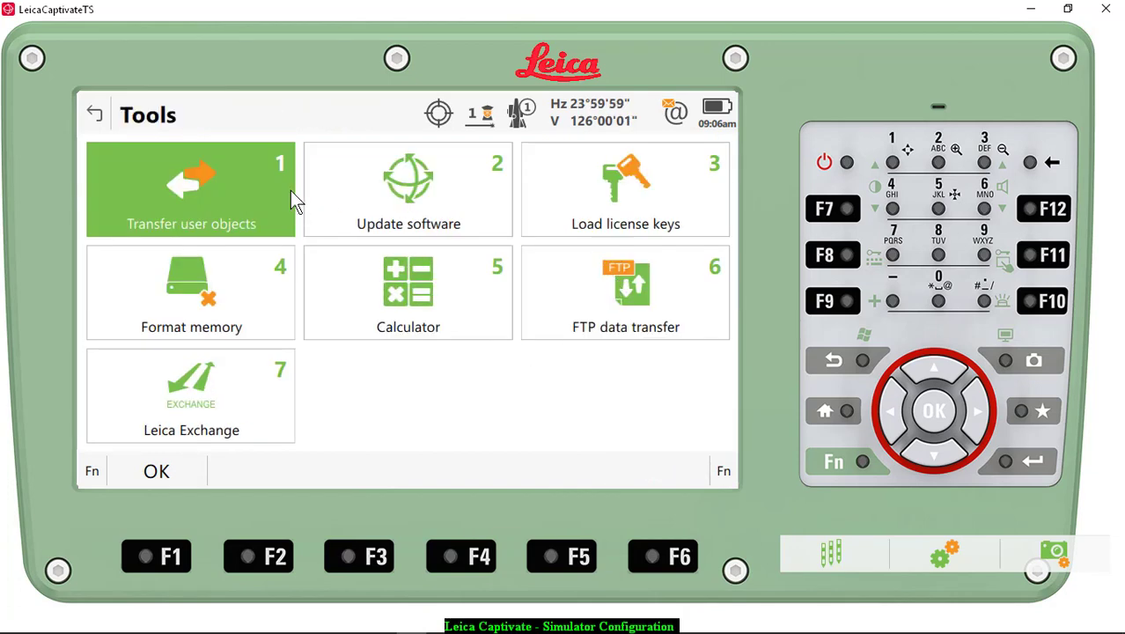
click(191, 190)
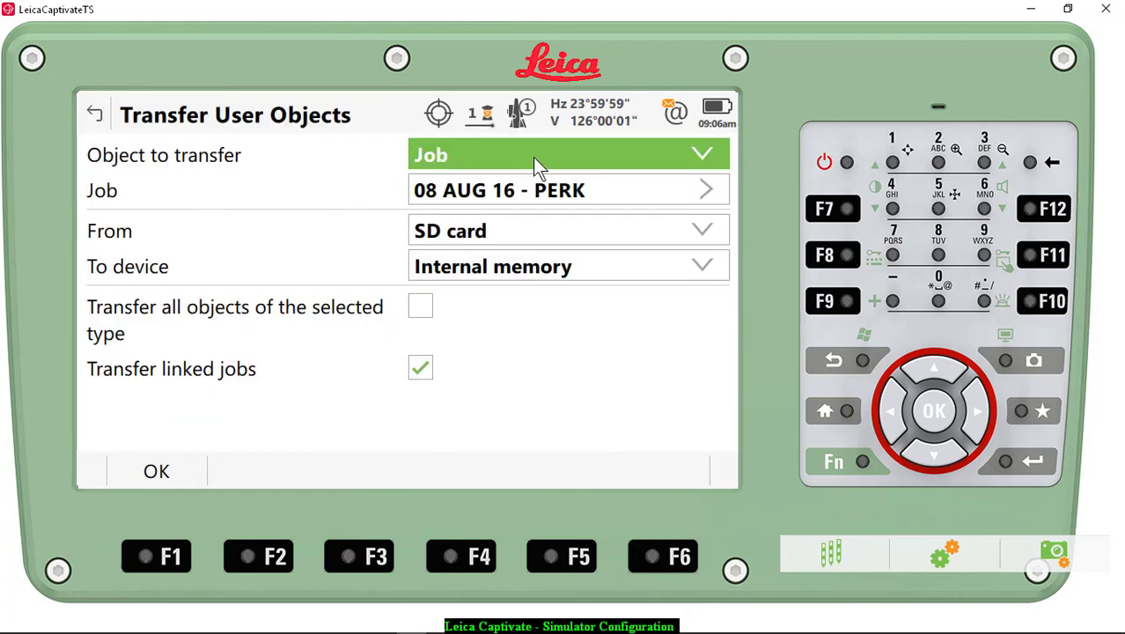
click(567, 154)
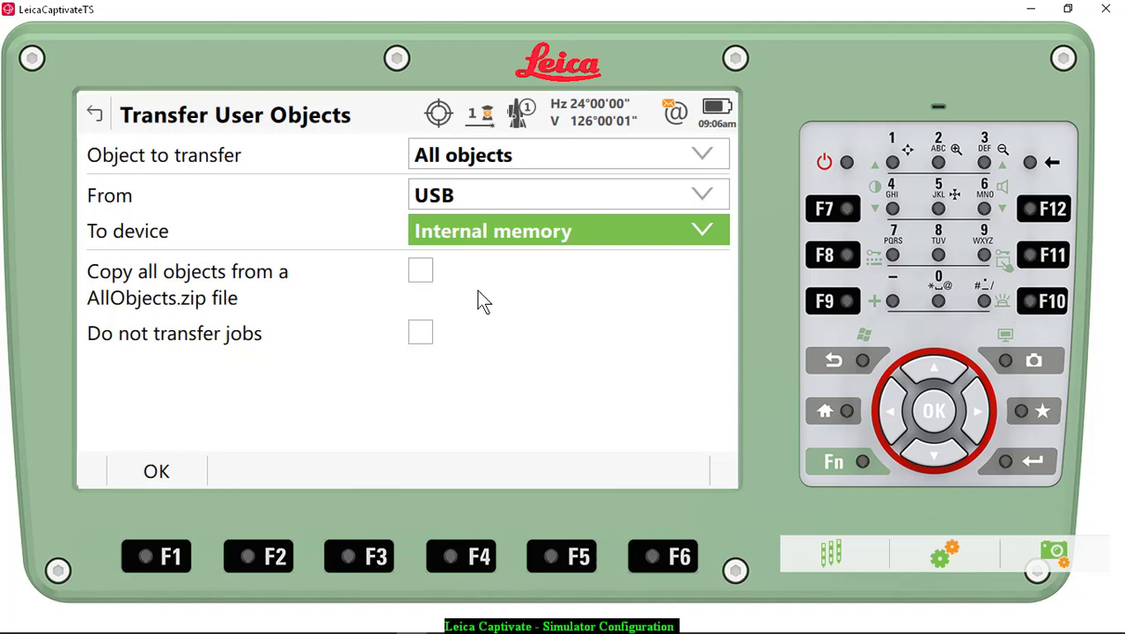
mouse_move(420, 224)
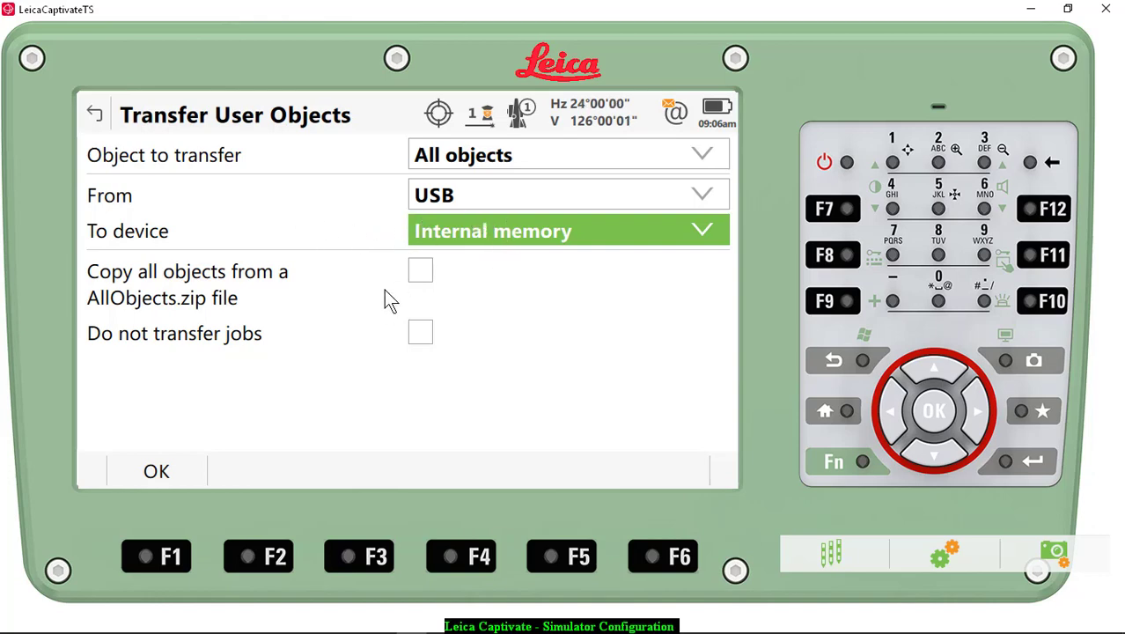
mouse_move(1043, 296)
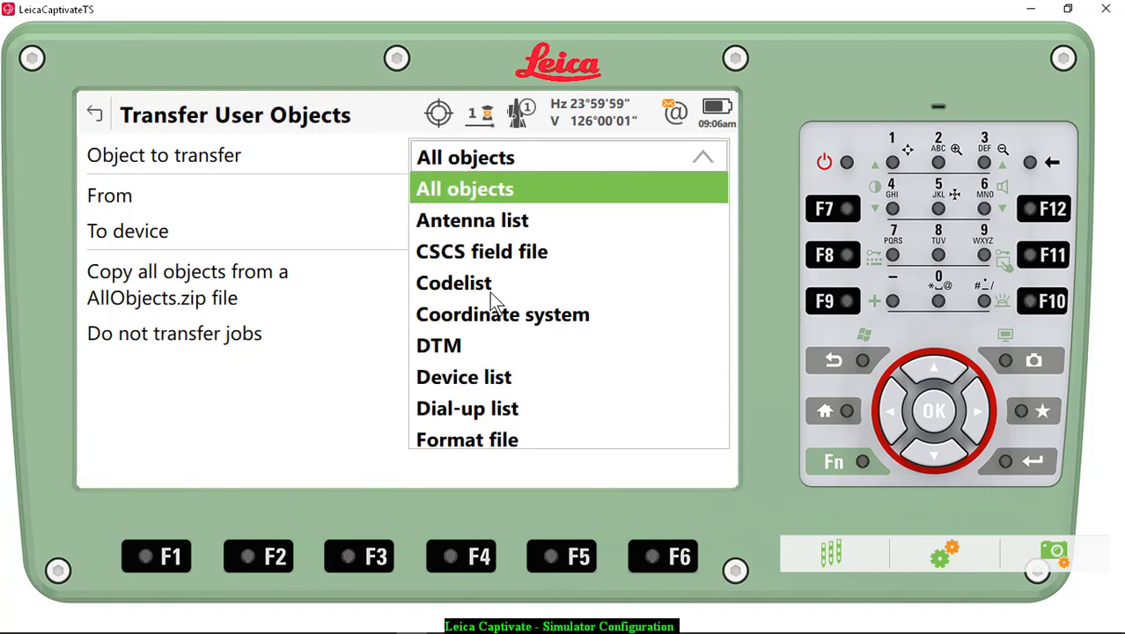
- Transfer codelist LEICA DEMO from USB, overwriting the existing copy with Yes all
click(453, 282)
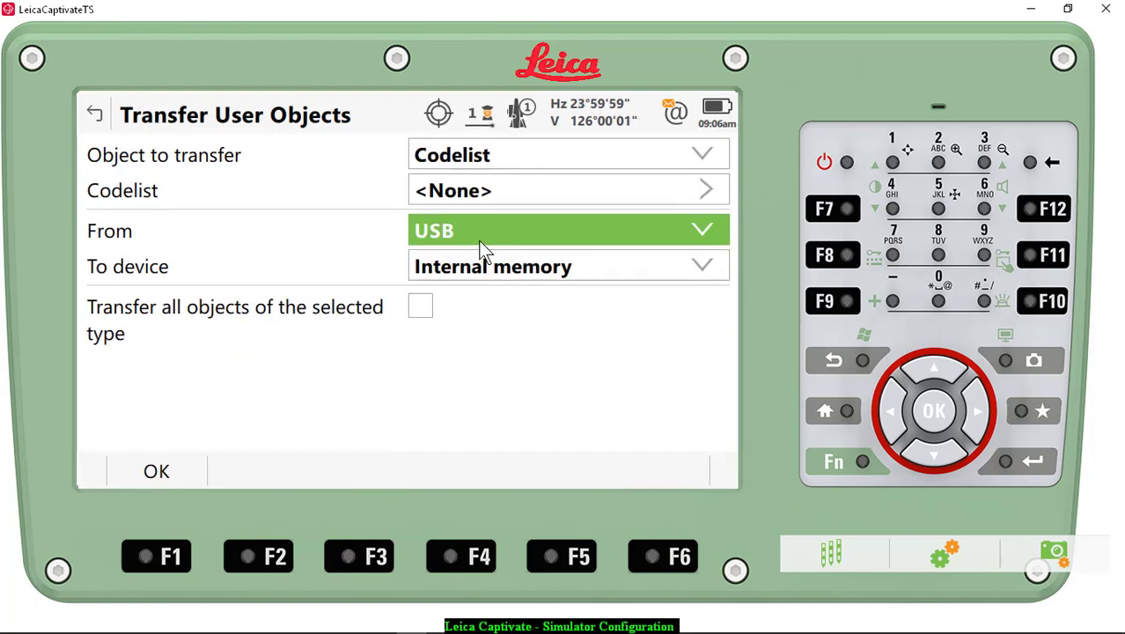
mouse_move(542, 218)
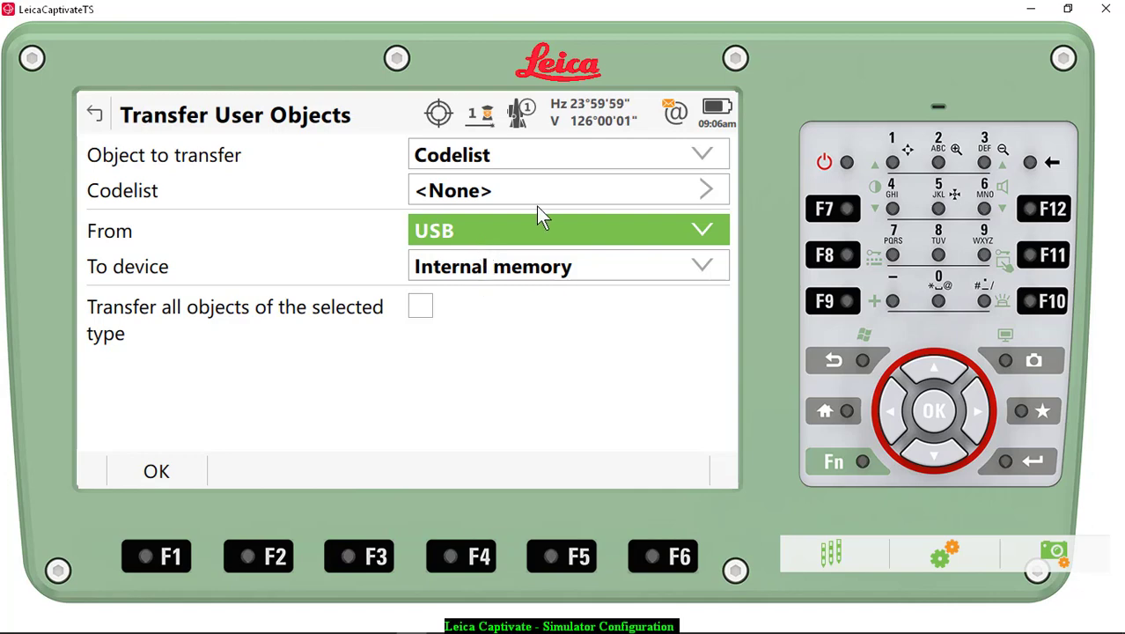
mouse_move(564, 203)
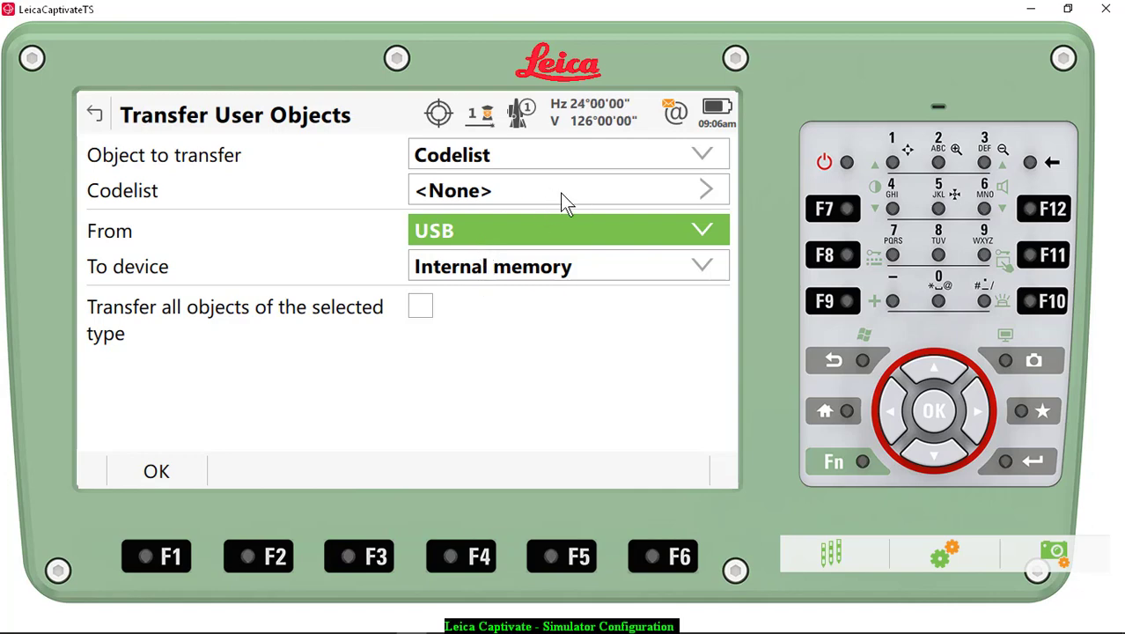
mouse_move(682, 214)
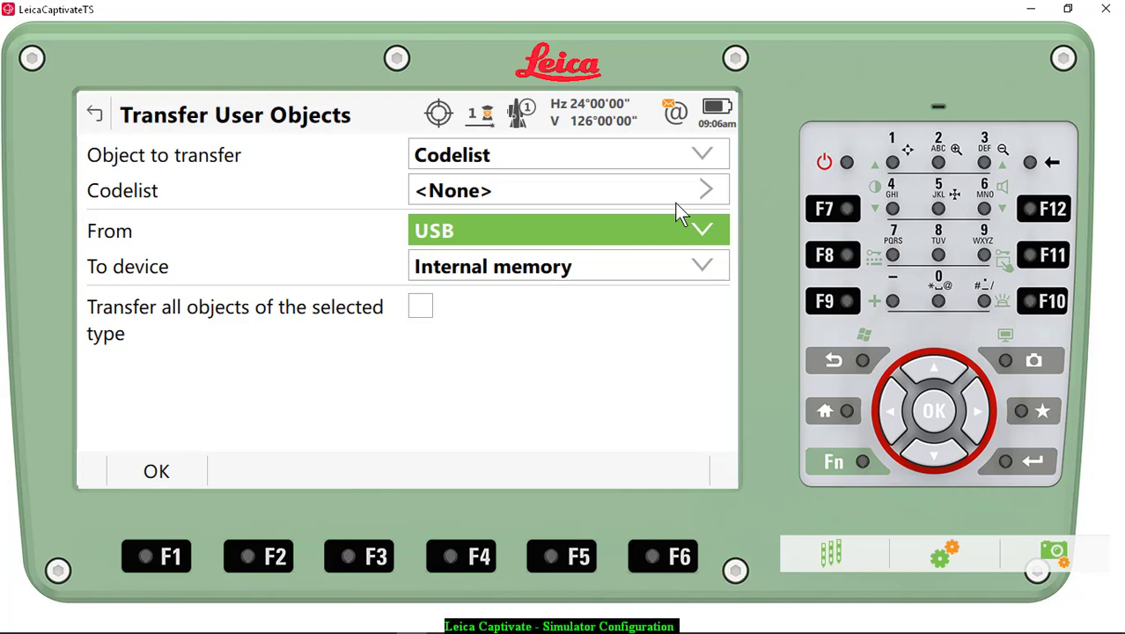
click(705, 189)
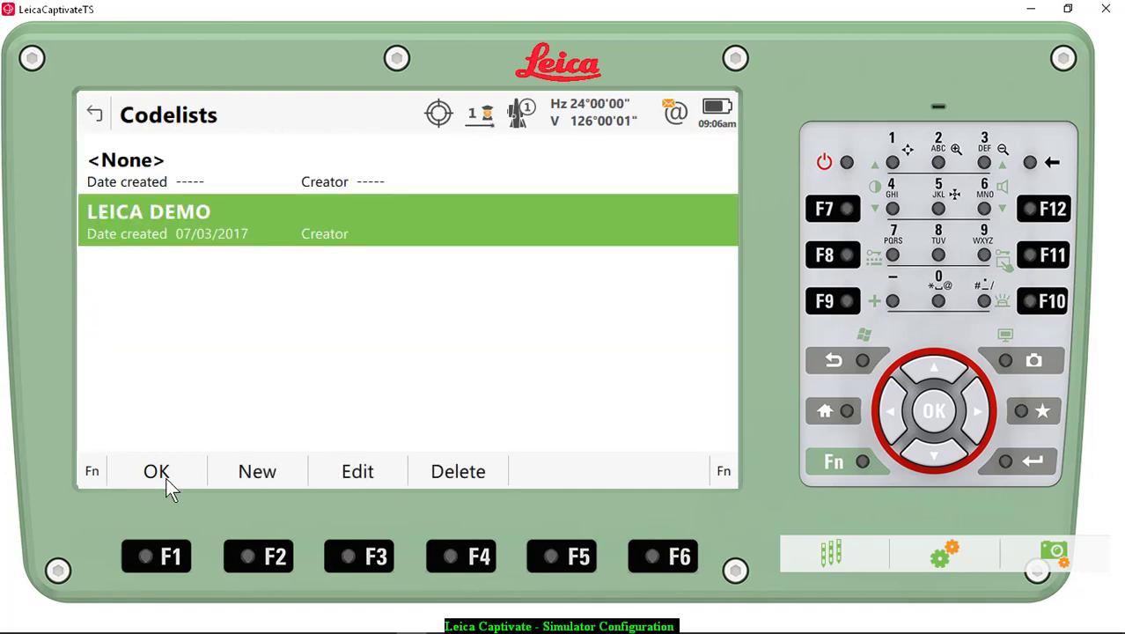
click(156, 471)
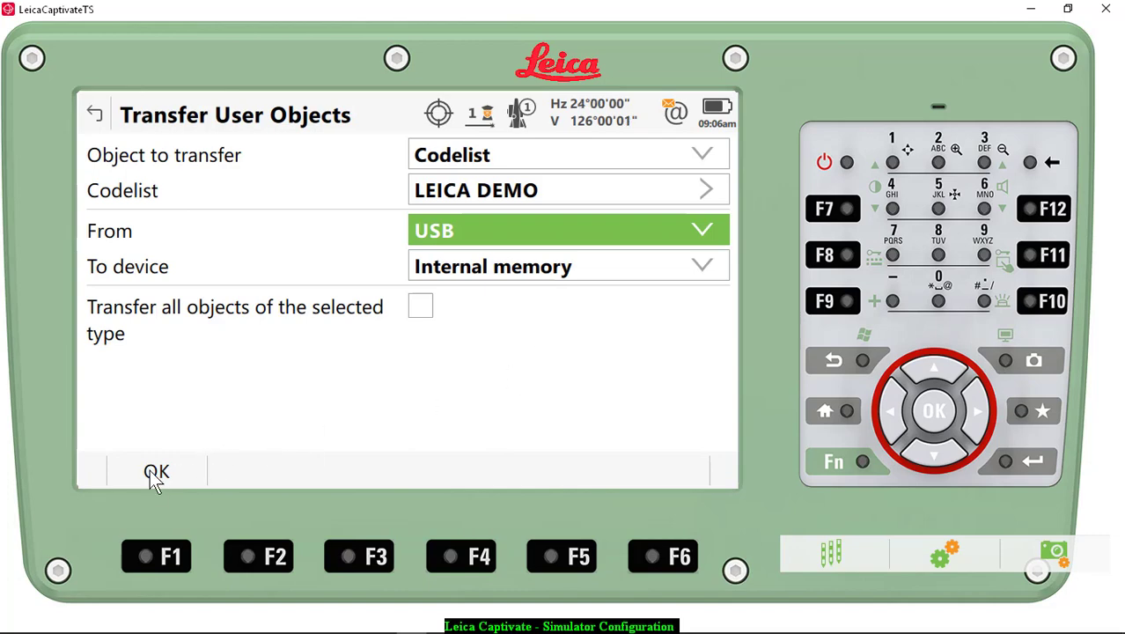
click(156, 470)
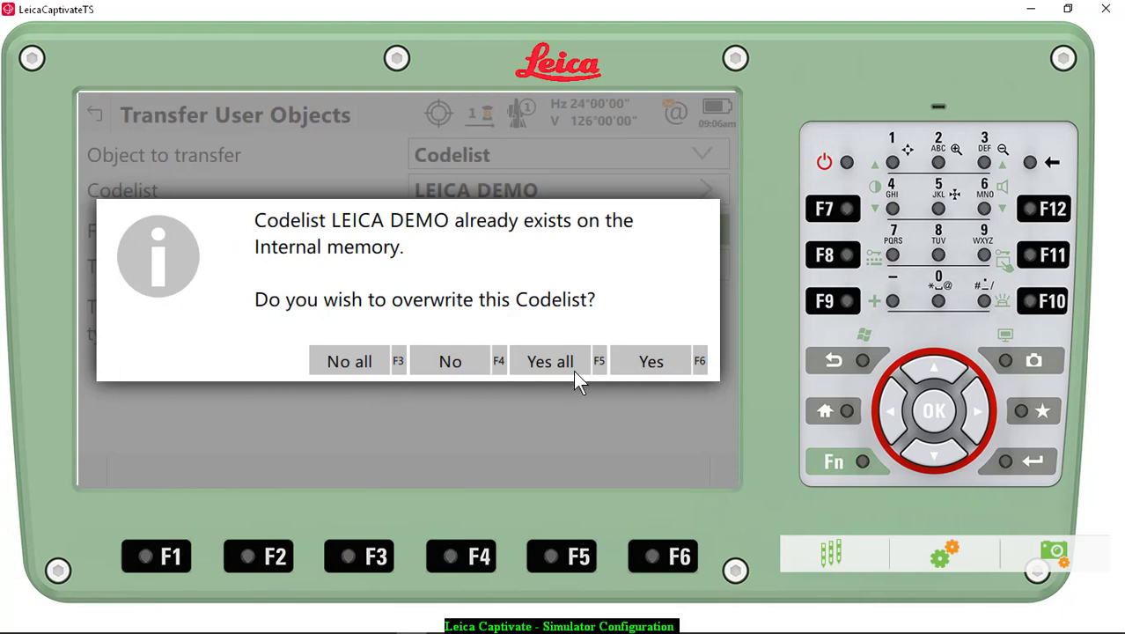
click(650, 360)
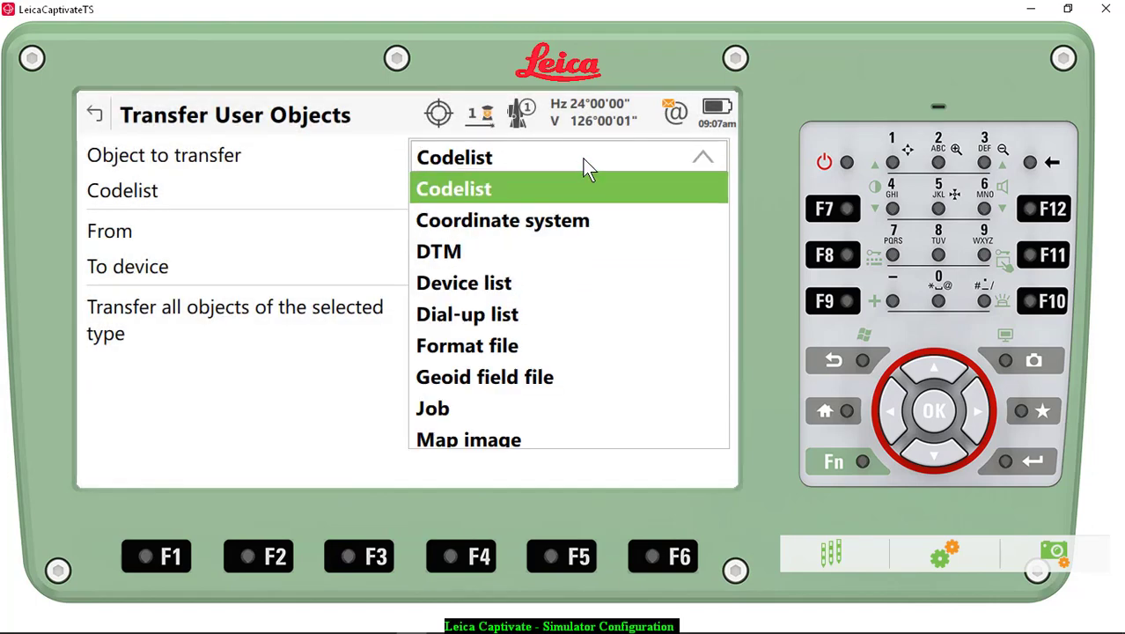
mouse_move(476, 350)
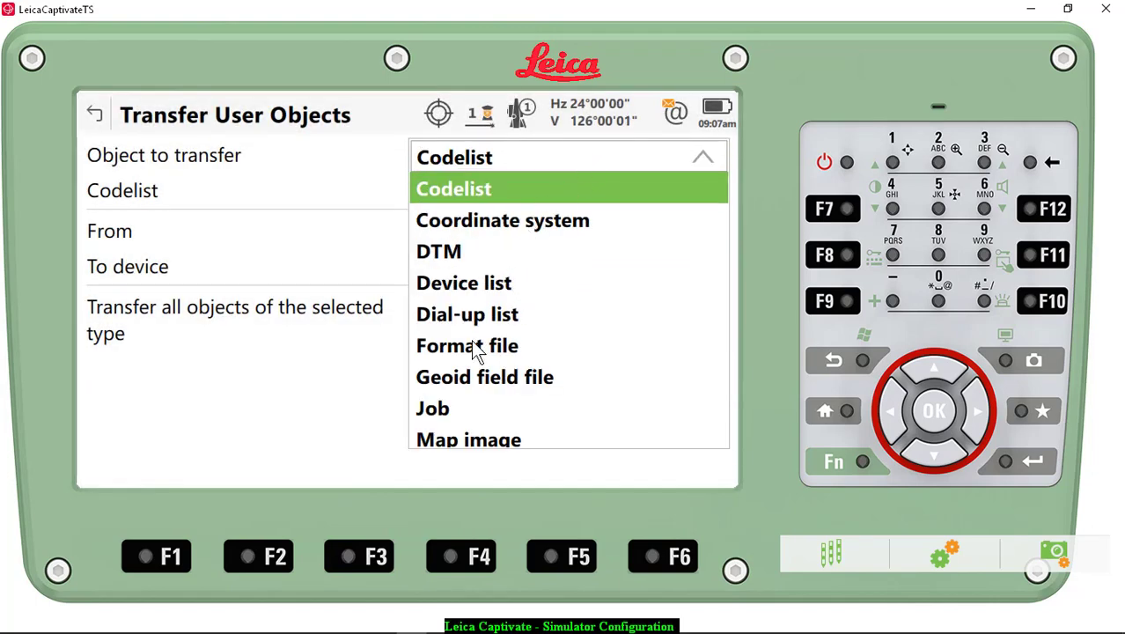
- Transfer every format file from USB, ticking 'Transfer all objects' and answering Yes all
click(468, 345)
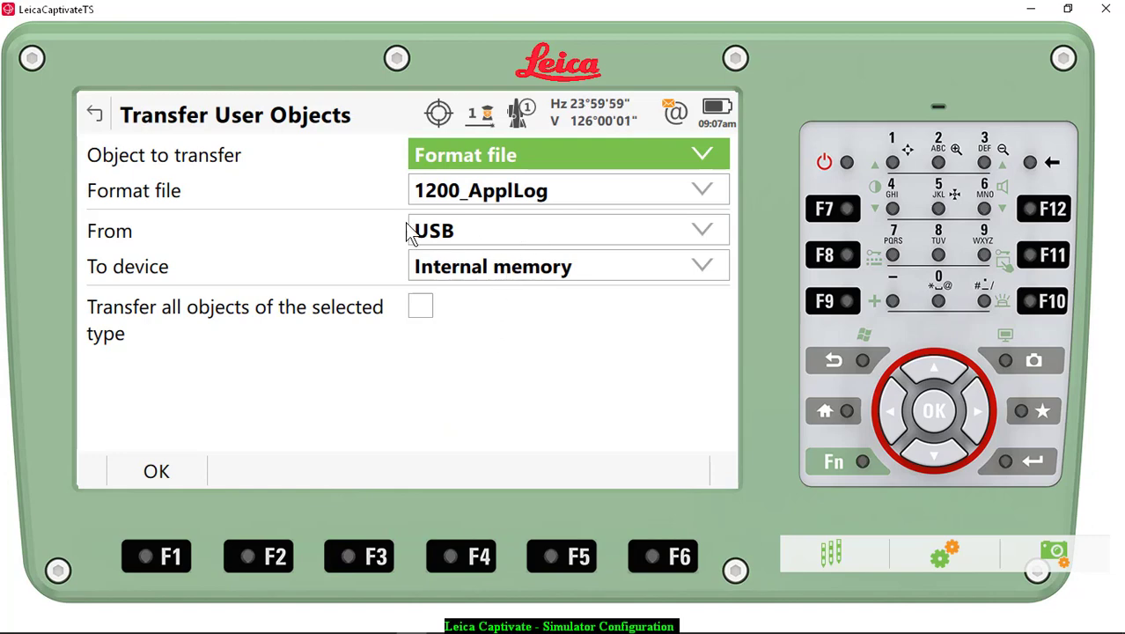
mouse_move(374, 308)
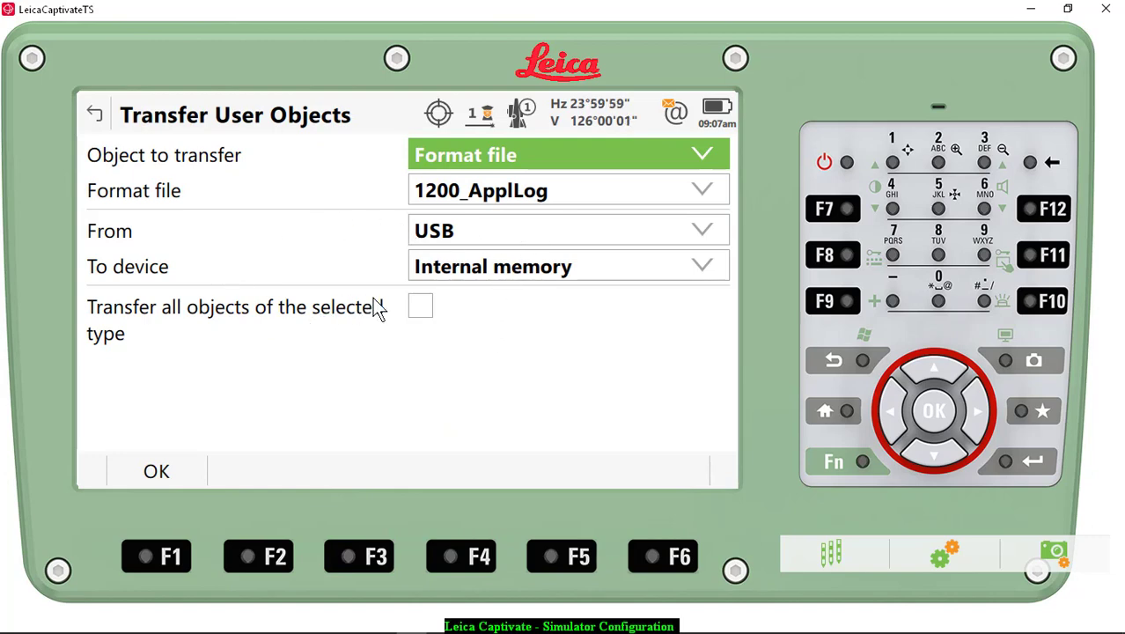
click(419, 305)
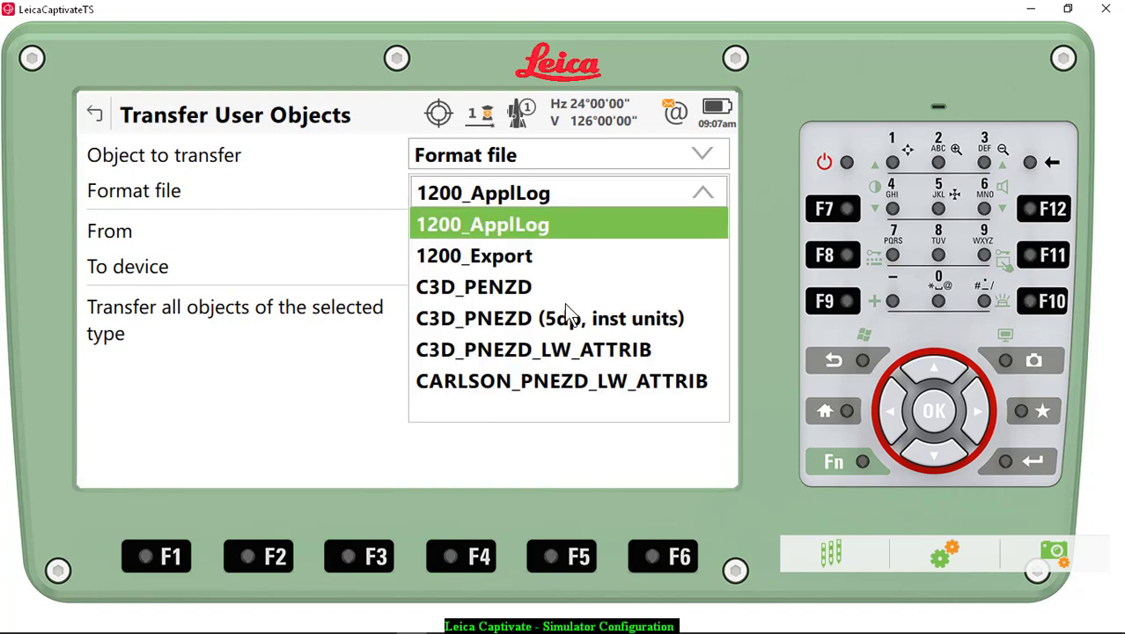
click(482, 224)
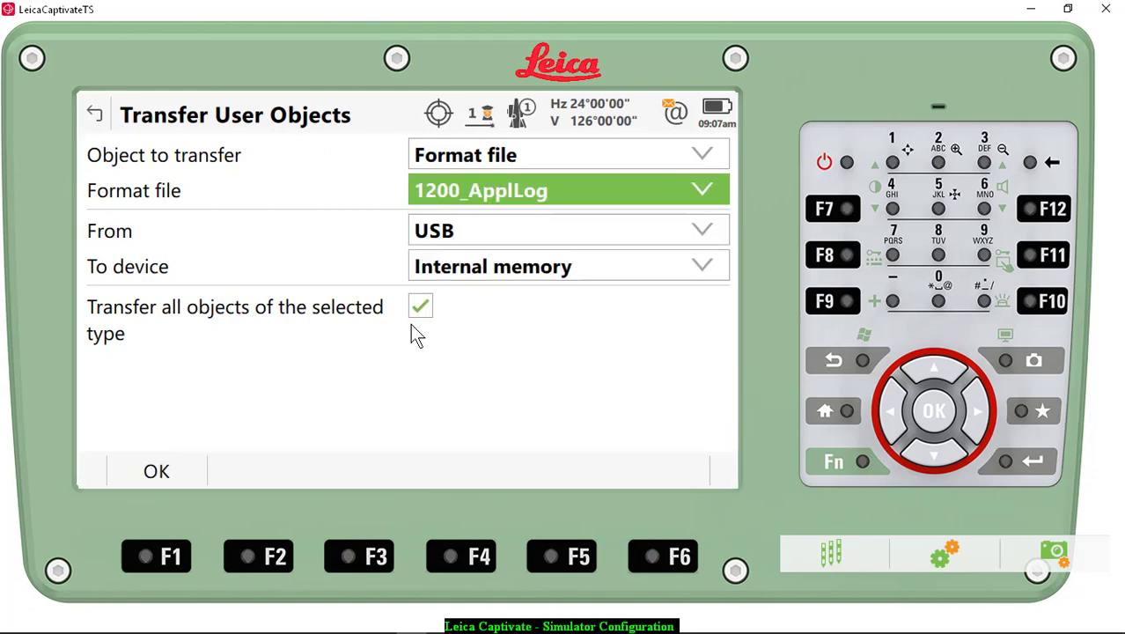
mouse_move(209, 447)
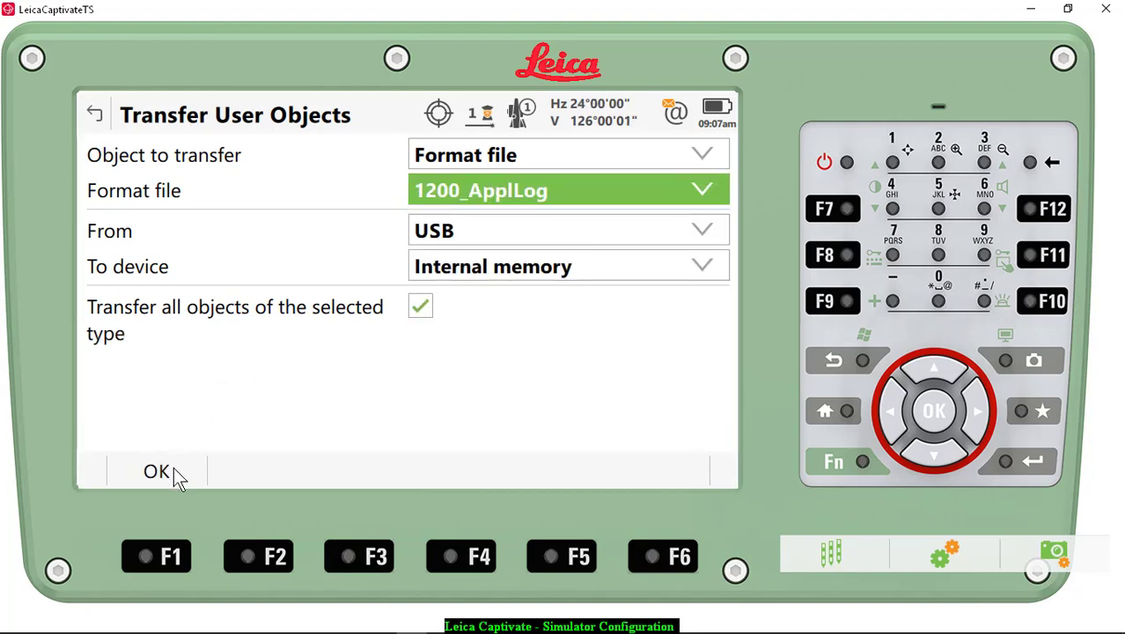
click(157, 471)
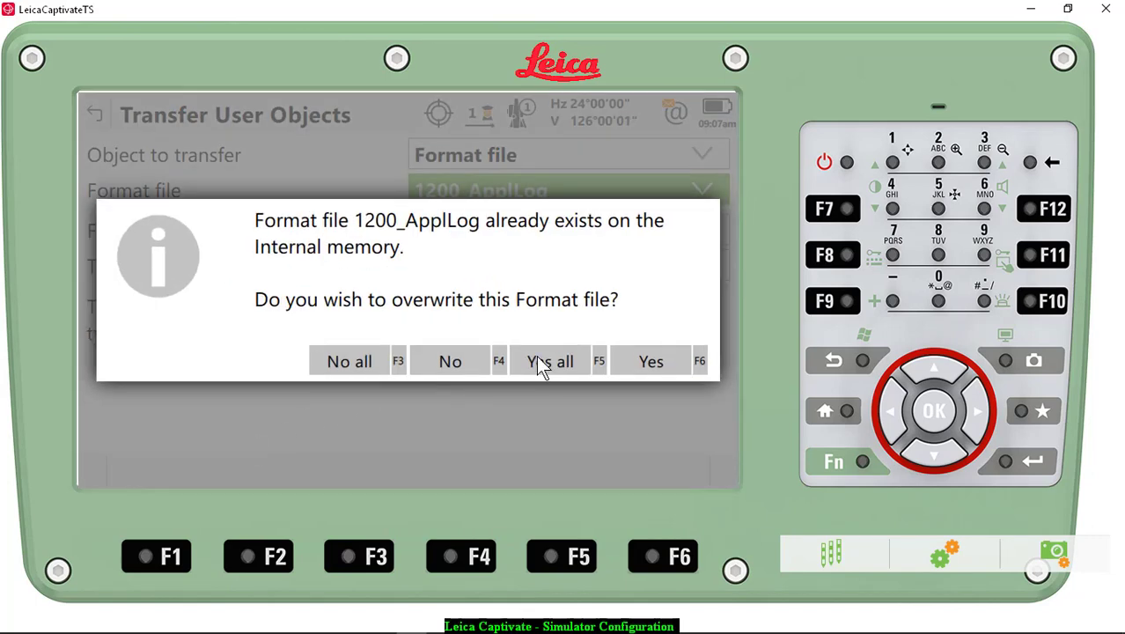
click(548, 361)
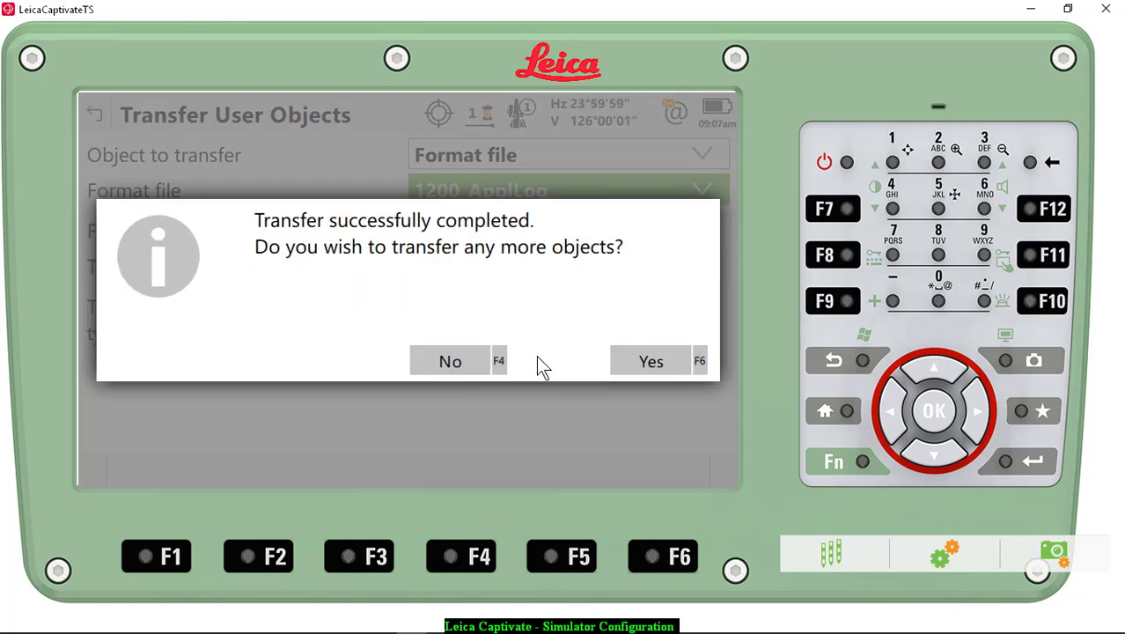
mouse_move(500, 380)
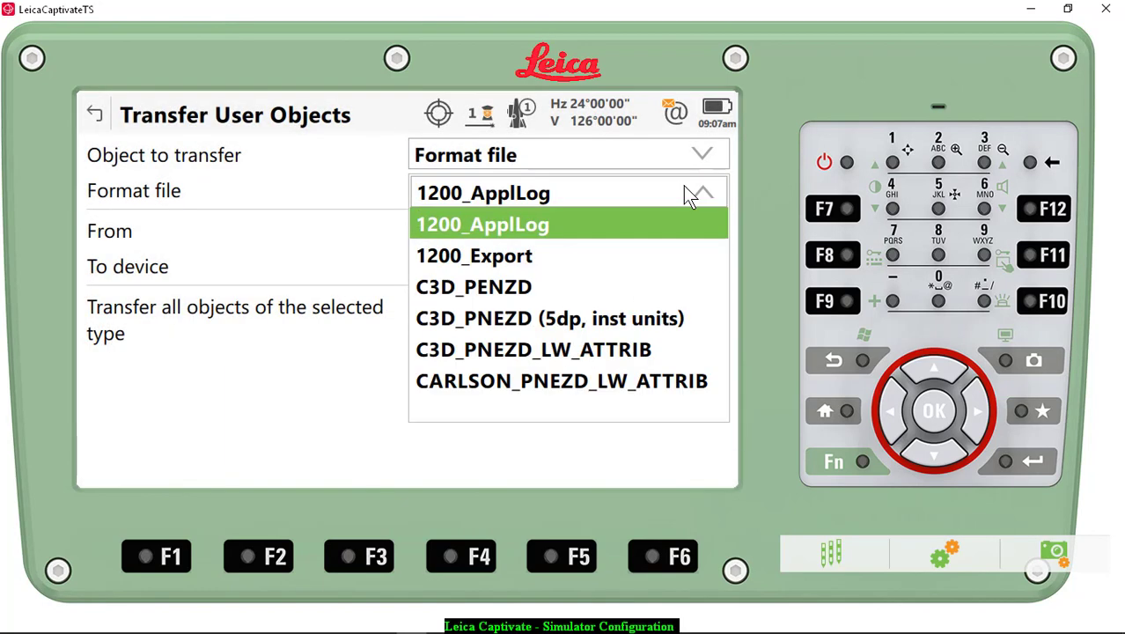
- Transfer all geoid field files, keeping KYGeoid12B GRS80 selected, and confirm with Yes
click(483, 224)
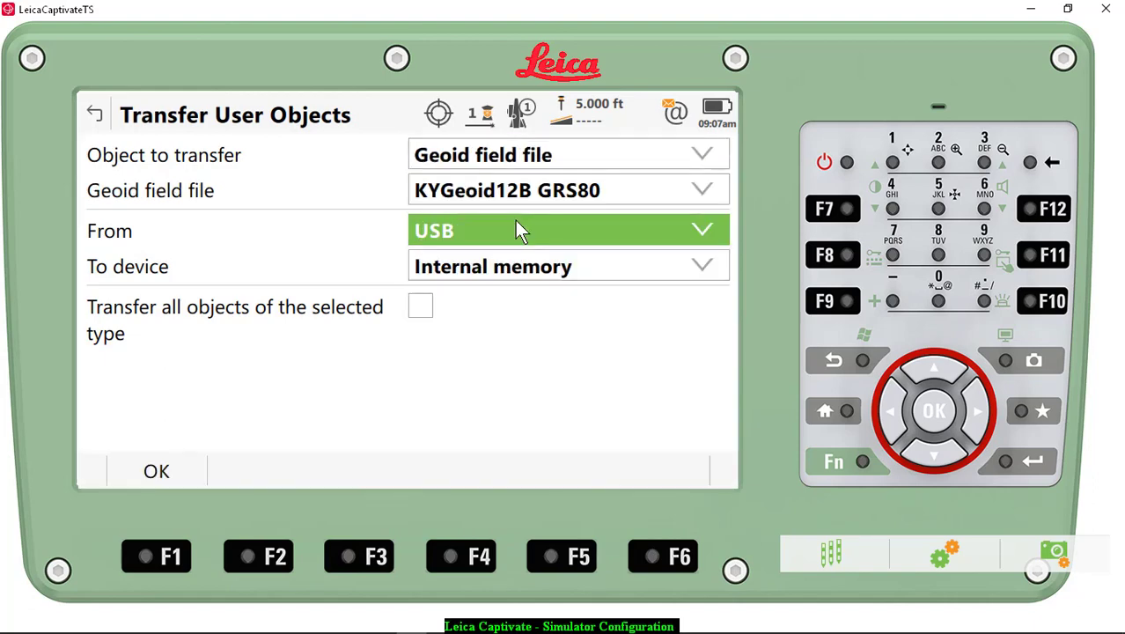
mouse_move(405, 321)
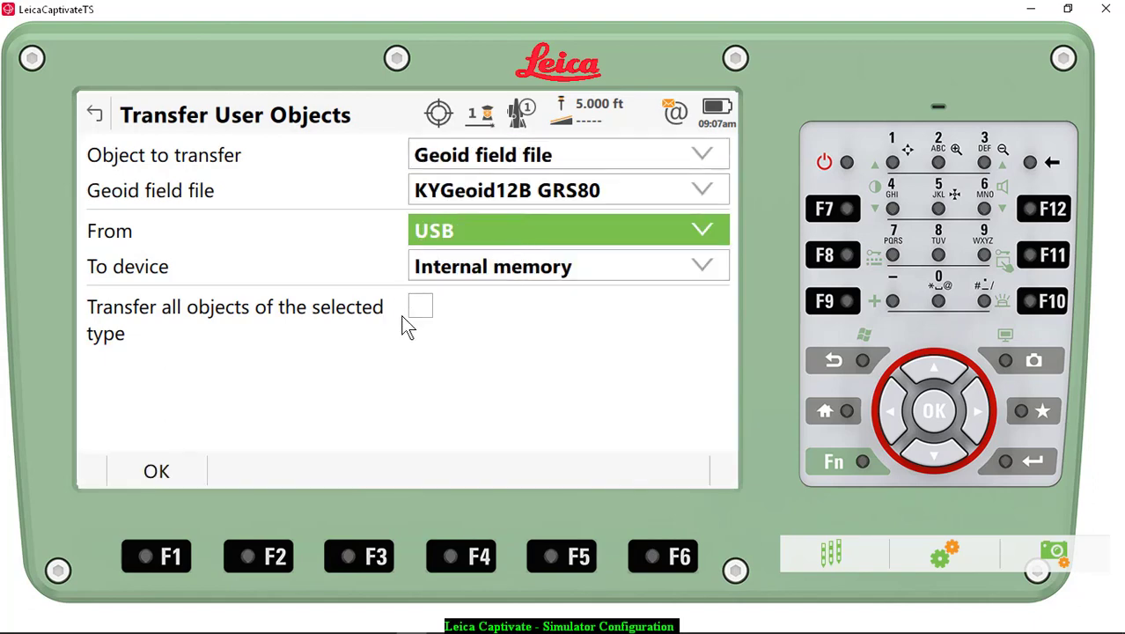
click(568, 190)
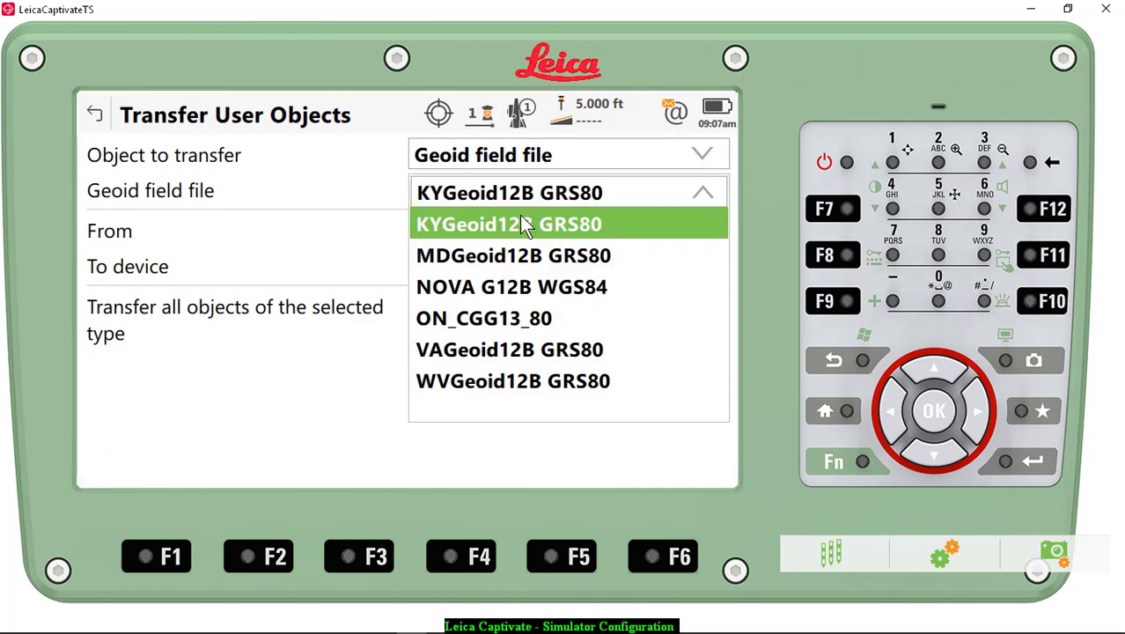
click(509, 224)
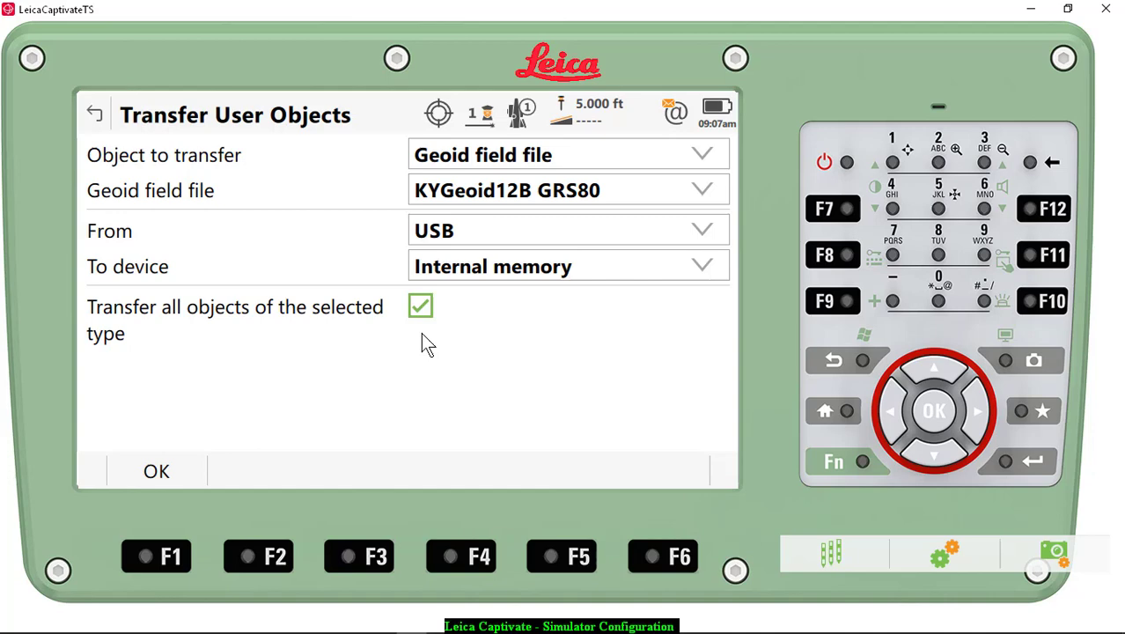
mouse_move(254, 412)
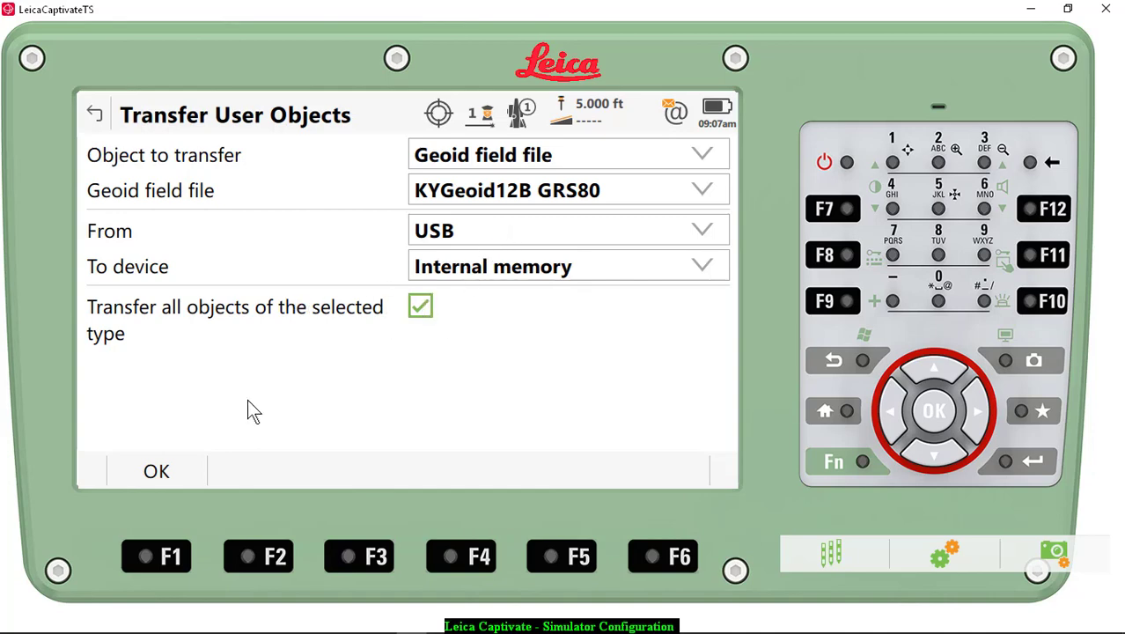
mouse_move(179, 472)
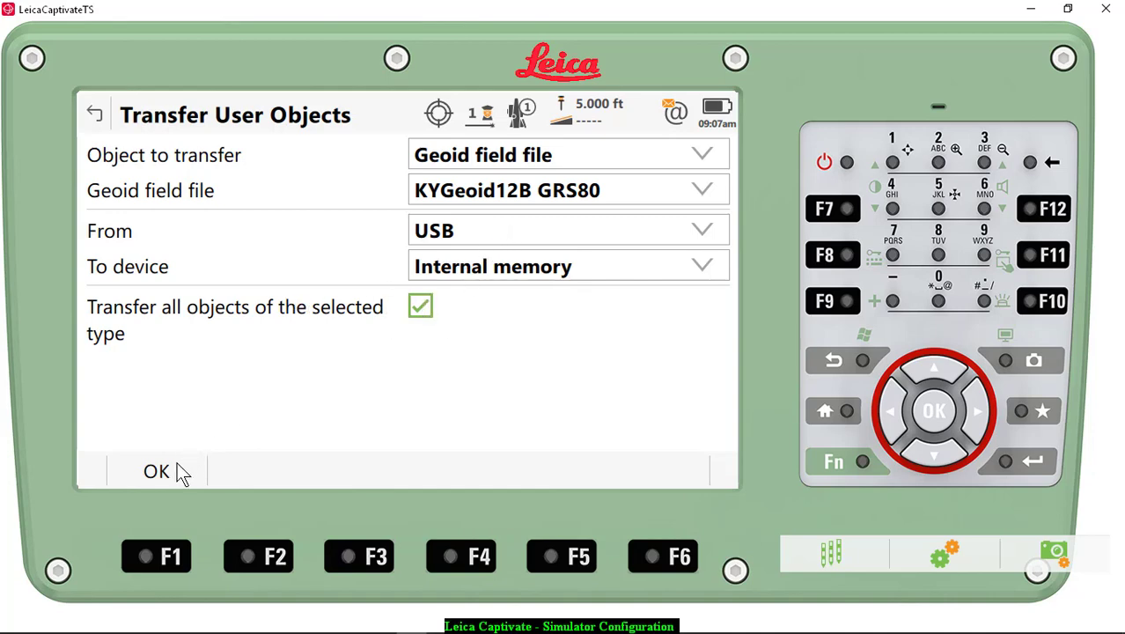
click(157, 471)
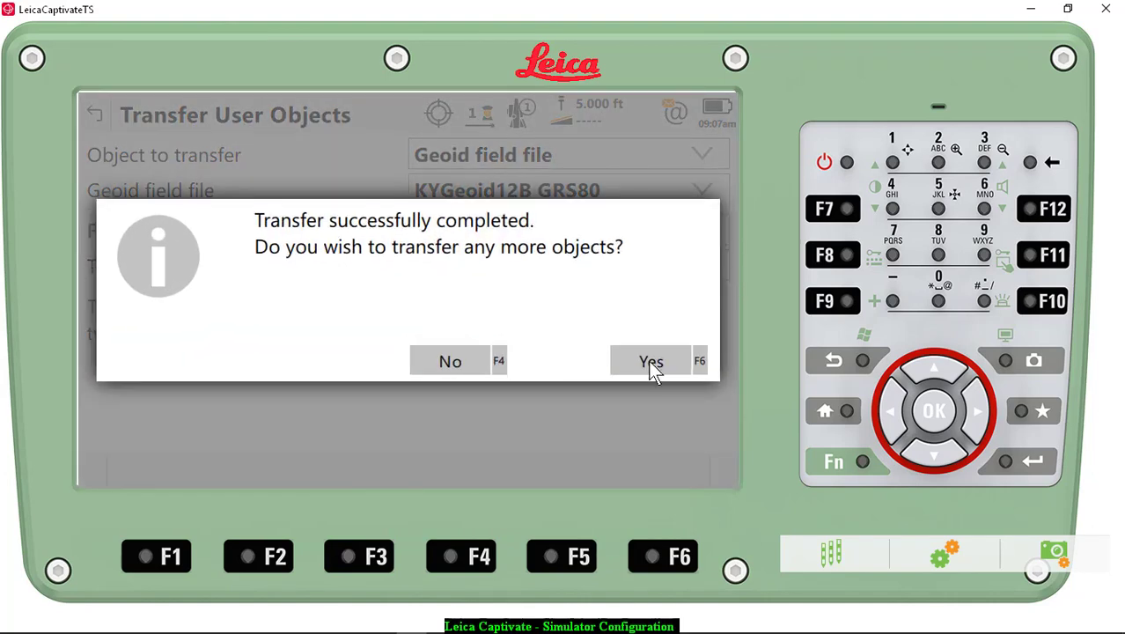
click(651, 361)
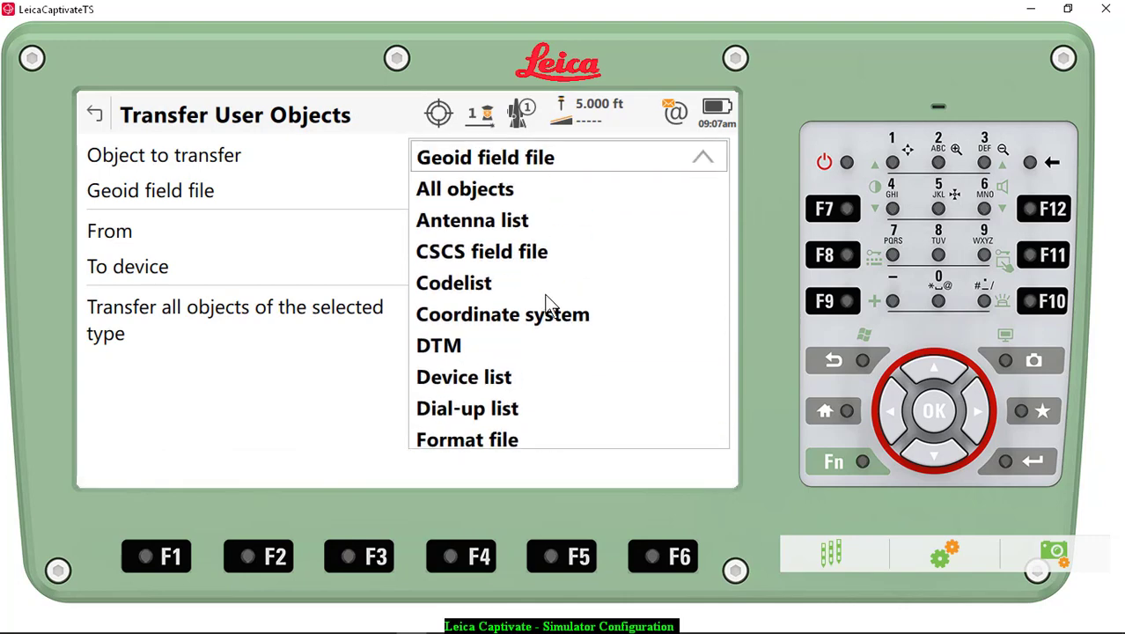
- Transfer coordinate systems with MD NAD83 12B kept, confirm, and go back to Tools
click(502, 313)
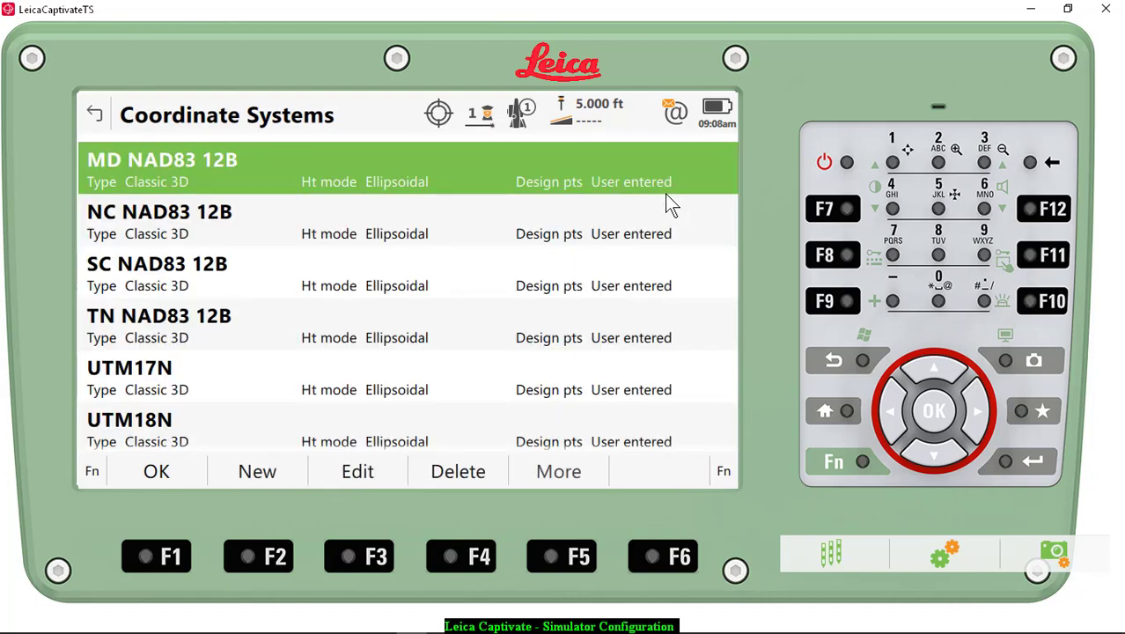
scroll(down, 3)
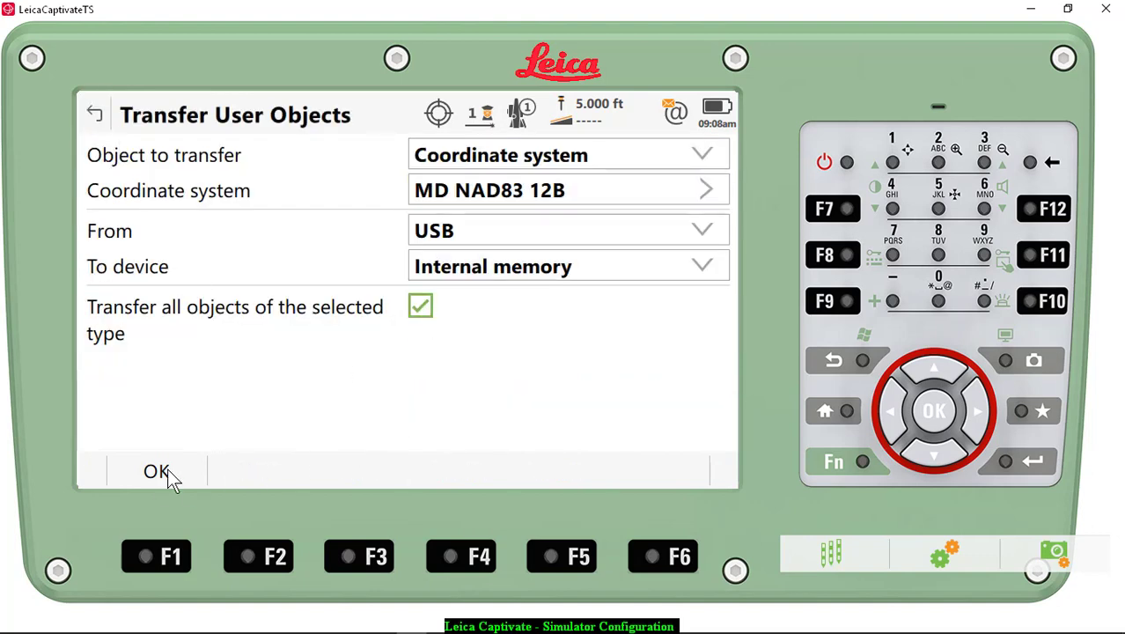
click(156, 471)
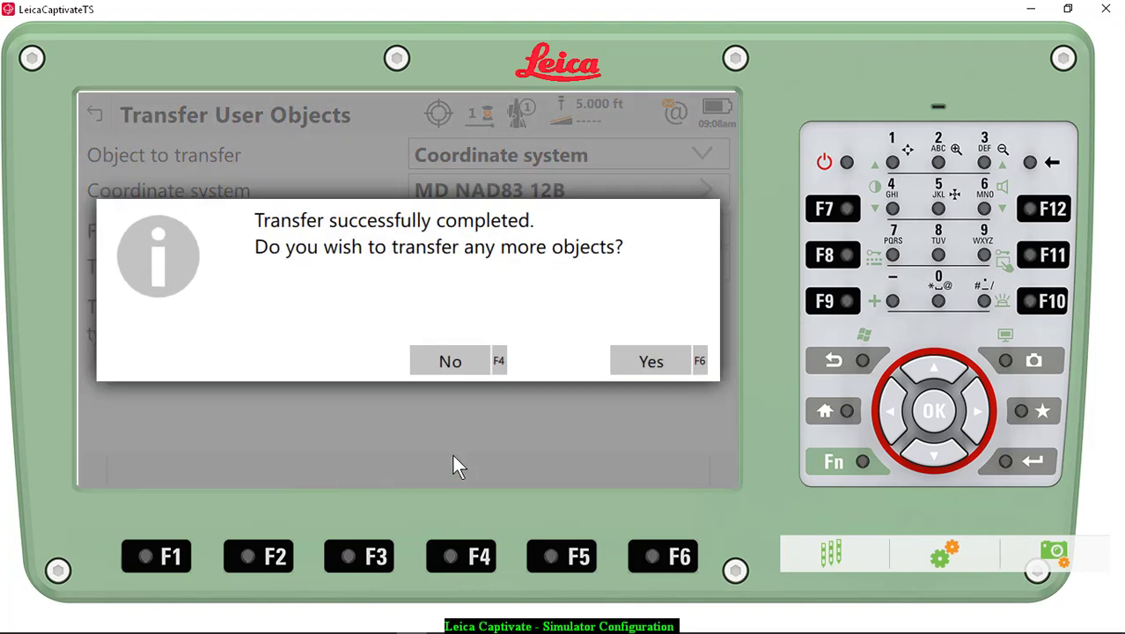
mouse_move(643, 353)
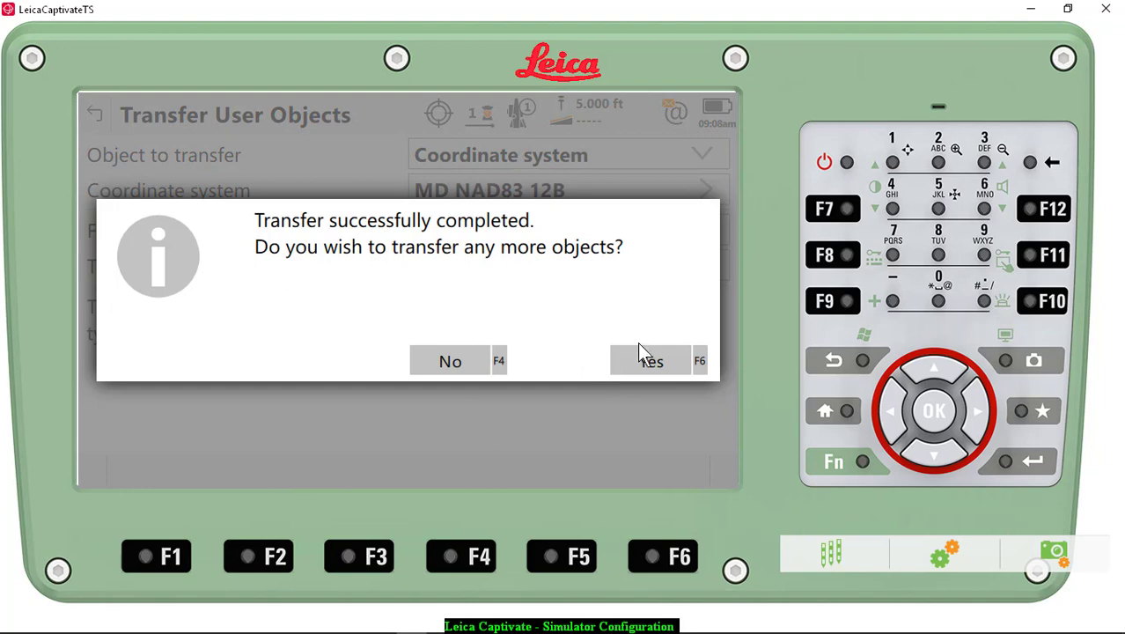
mouse_move(605, 418)
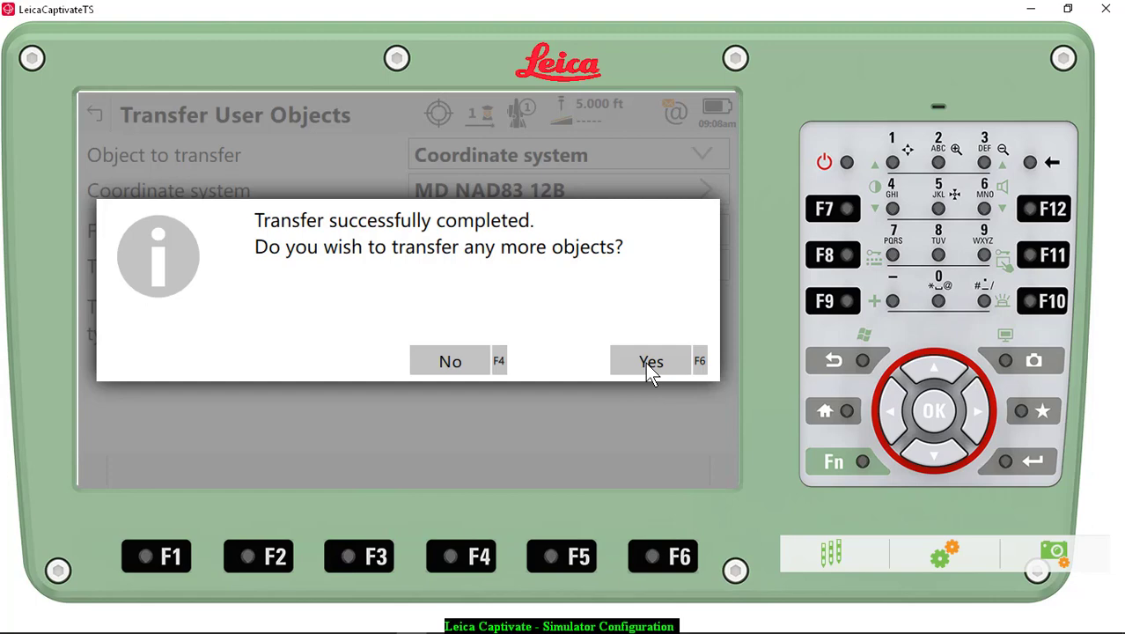
click(650, 361)
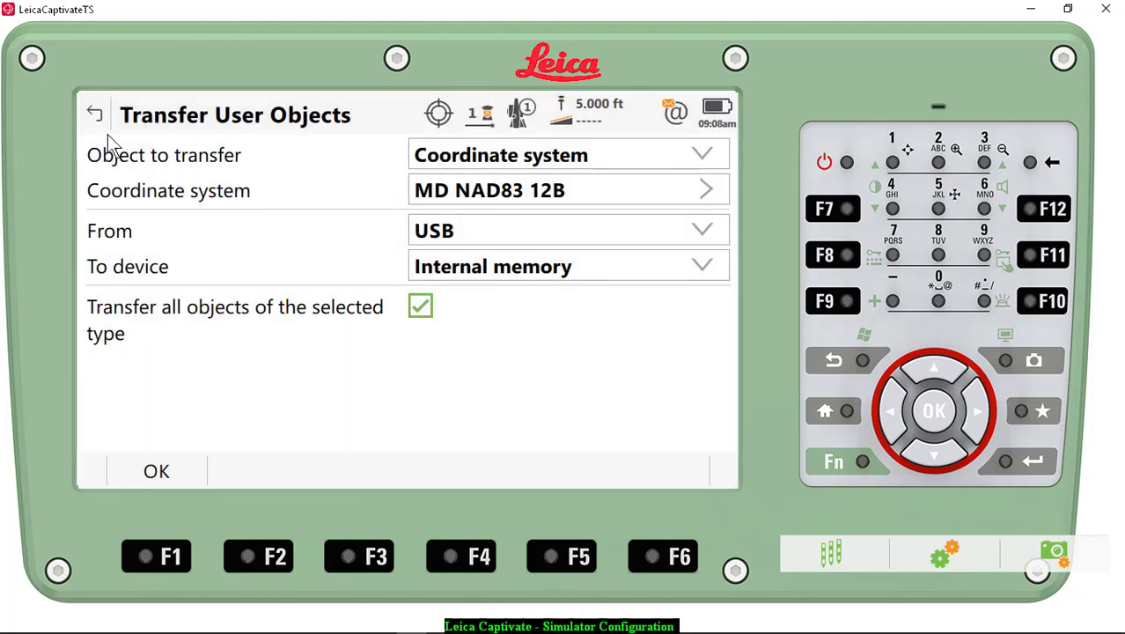
click(94, 114)
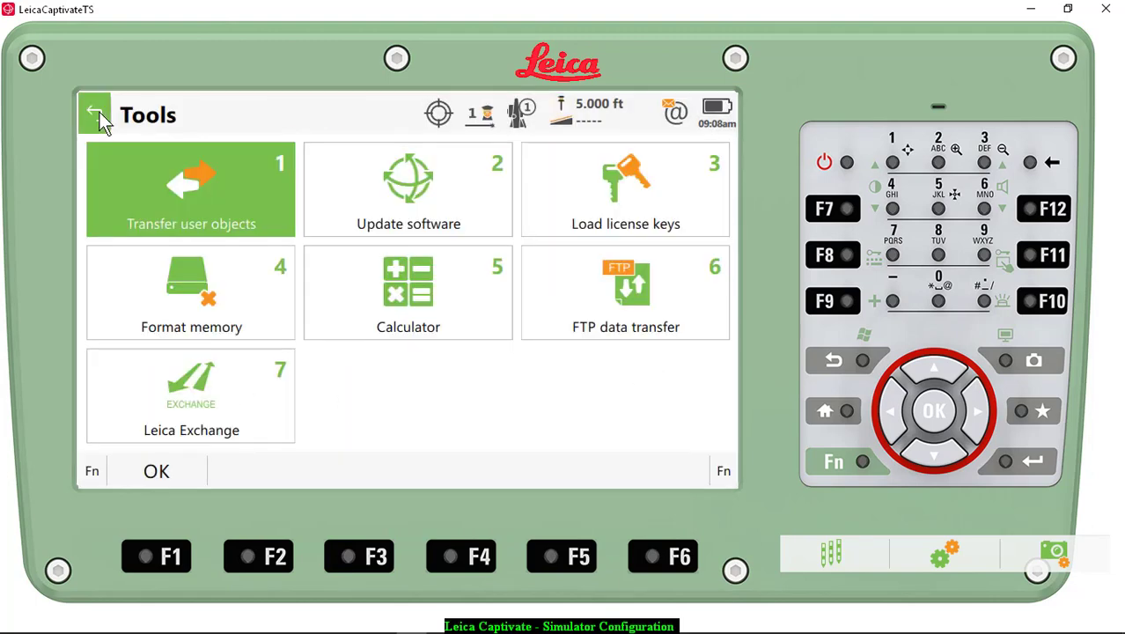
- From Home, send job 1901 BACK MOUNTN to USB and acknowledge completion
click(95, 112)
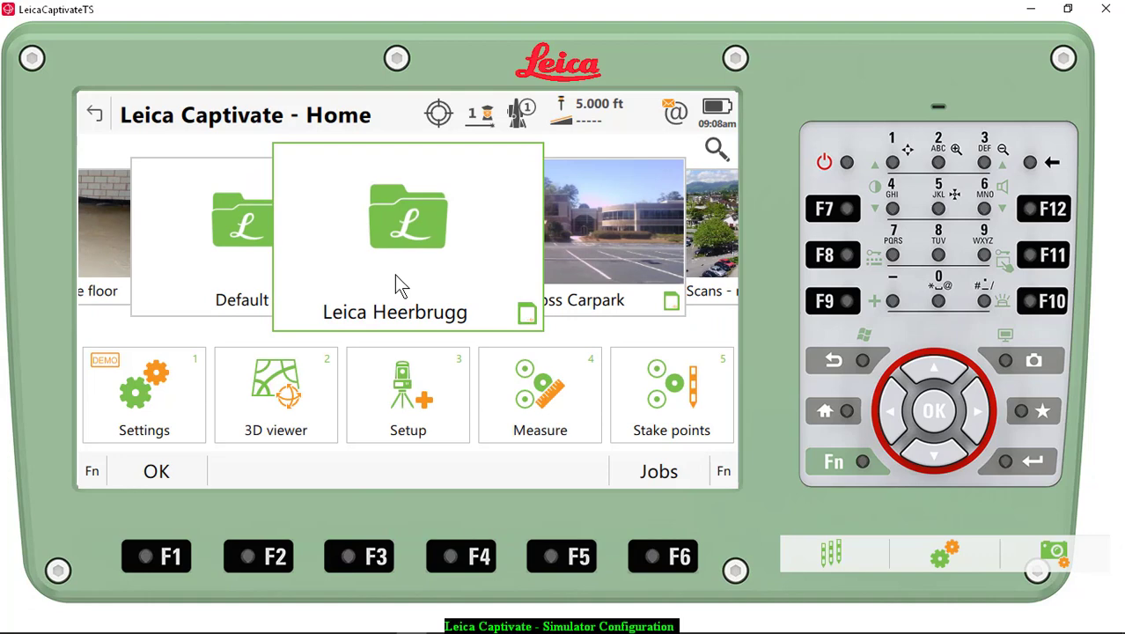
mouse_move(421, 240)
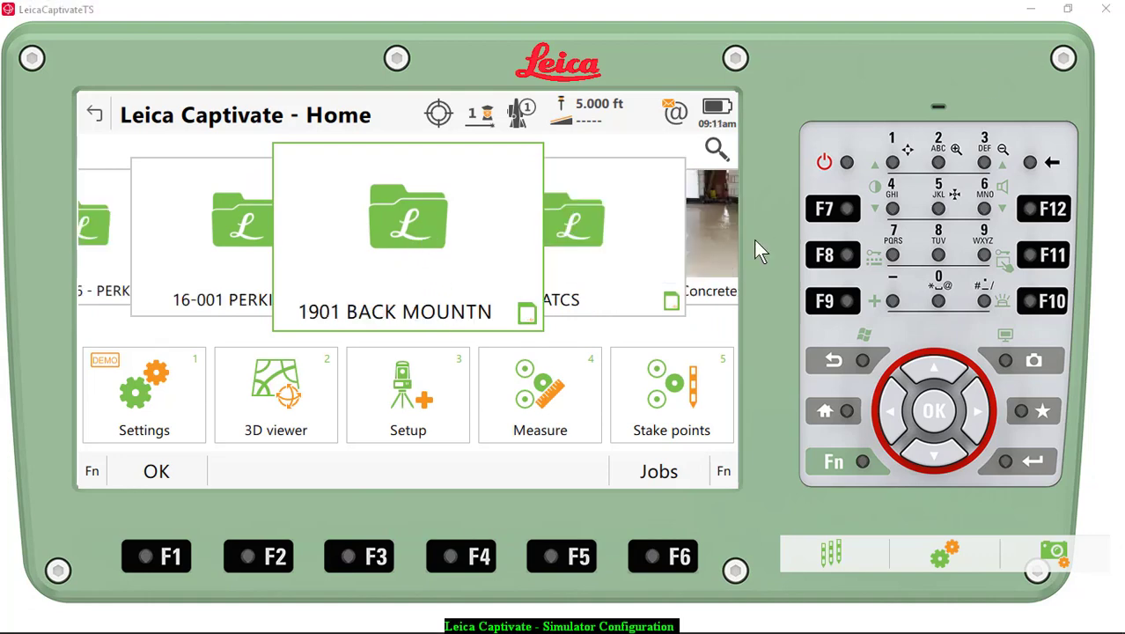
mouse_move(409, 308)
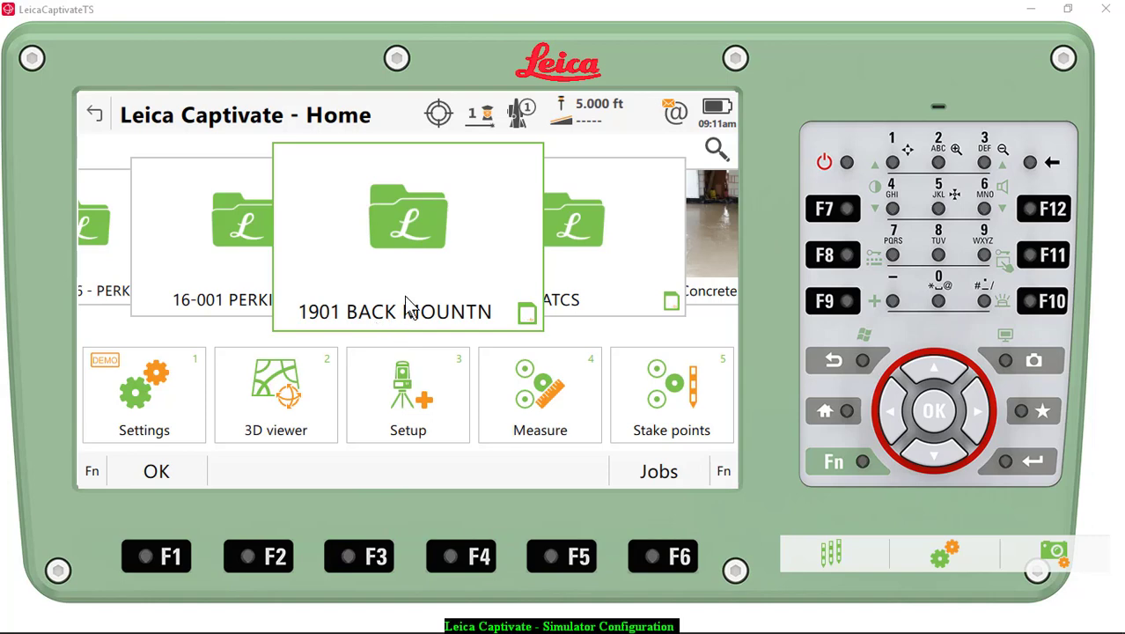
mouse_move(407, 273)
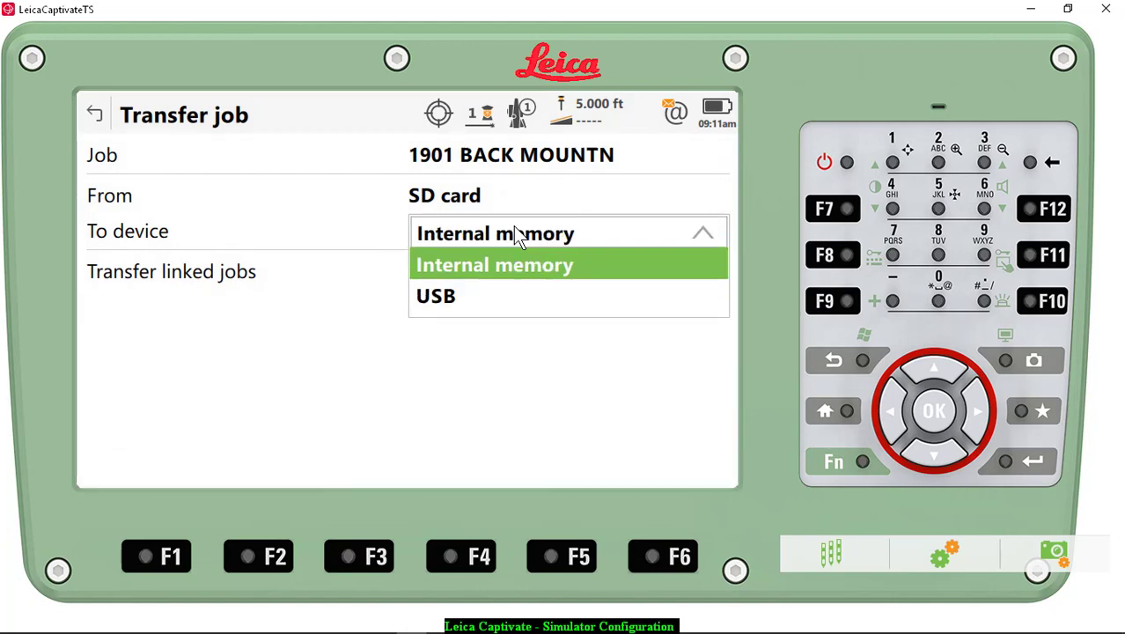
click(435, 295)
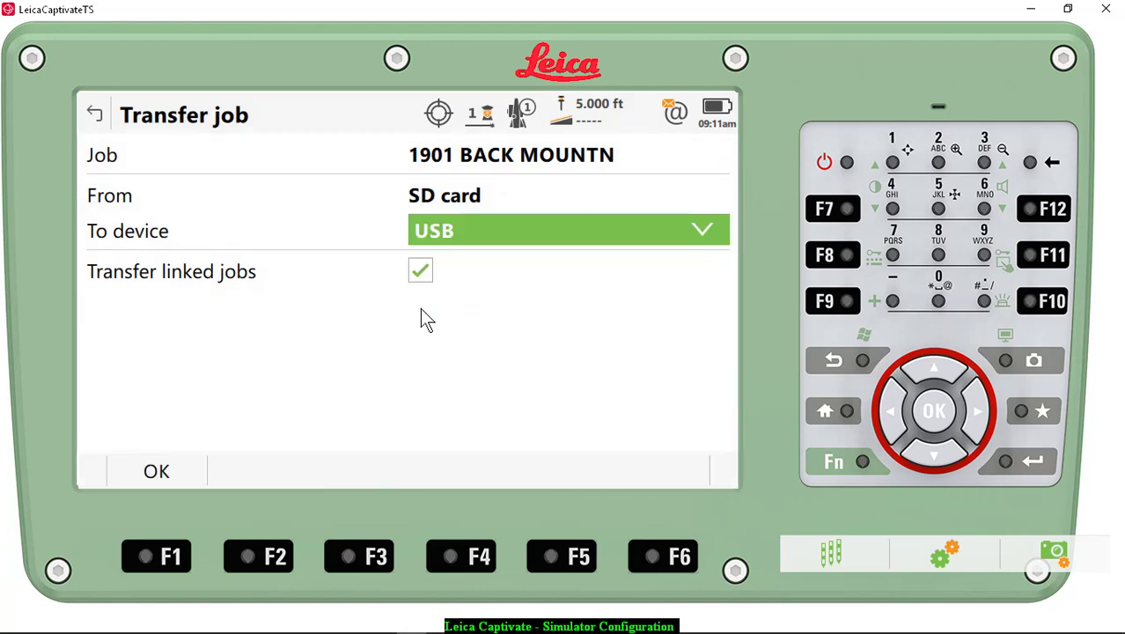
click(155, 471)
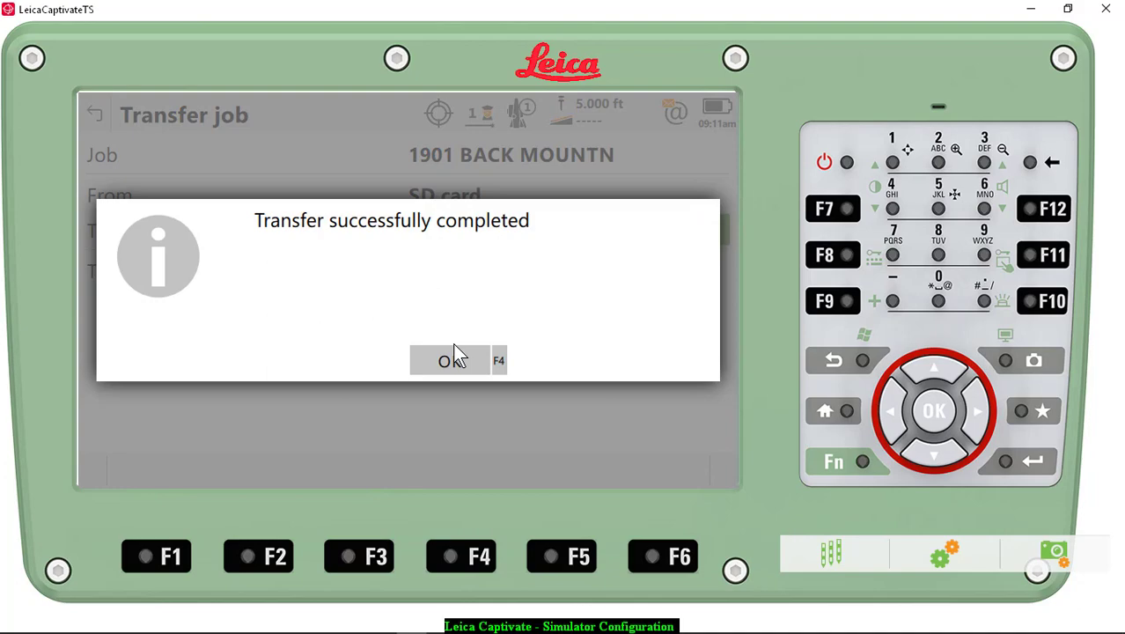
click(449, 360)
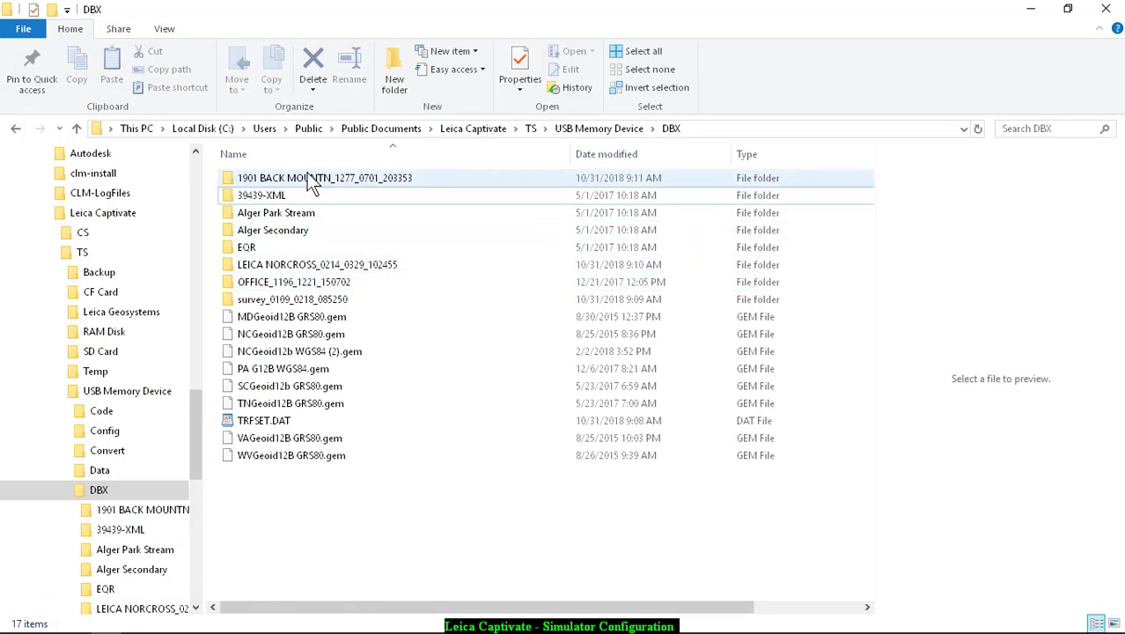
- Select the 1901 BACK MOUNTN folder in DBX to view its 504 KB details
click(324, 177)
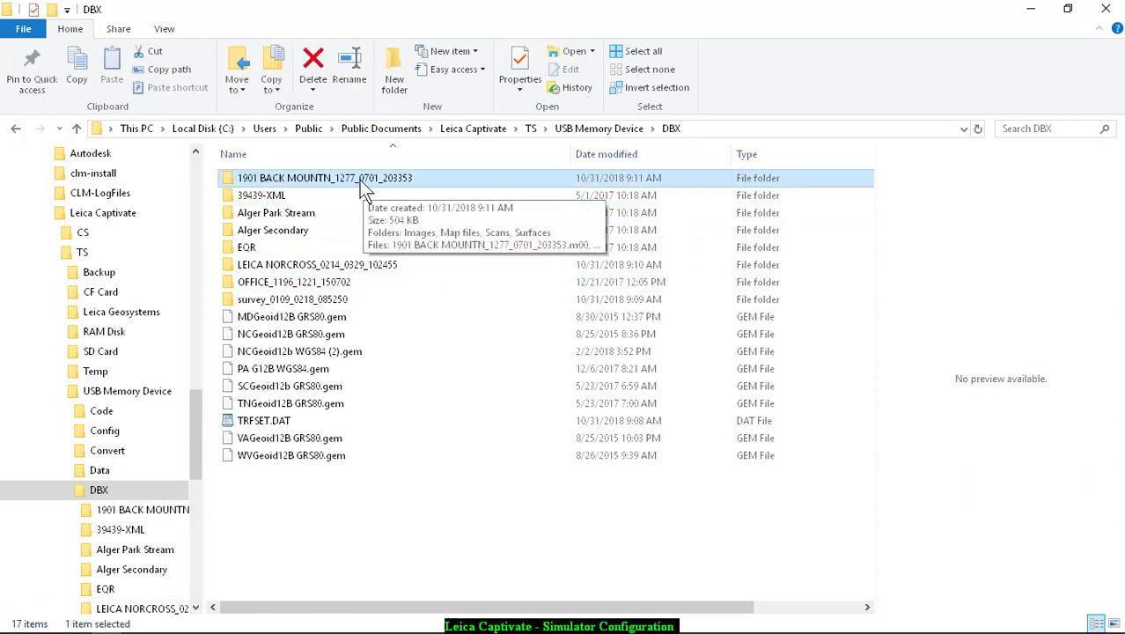
mouse_move(364, 188)
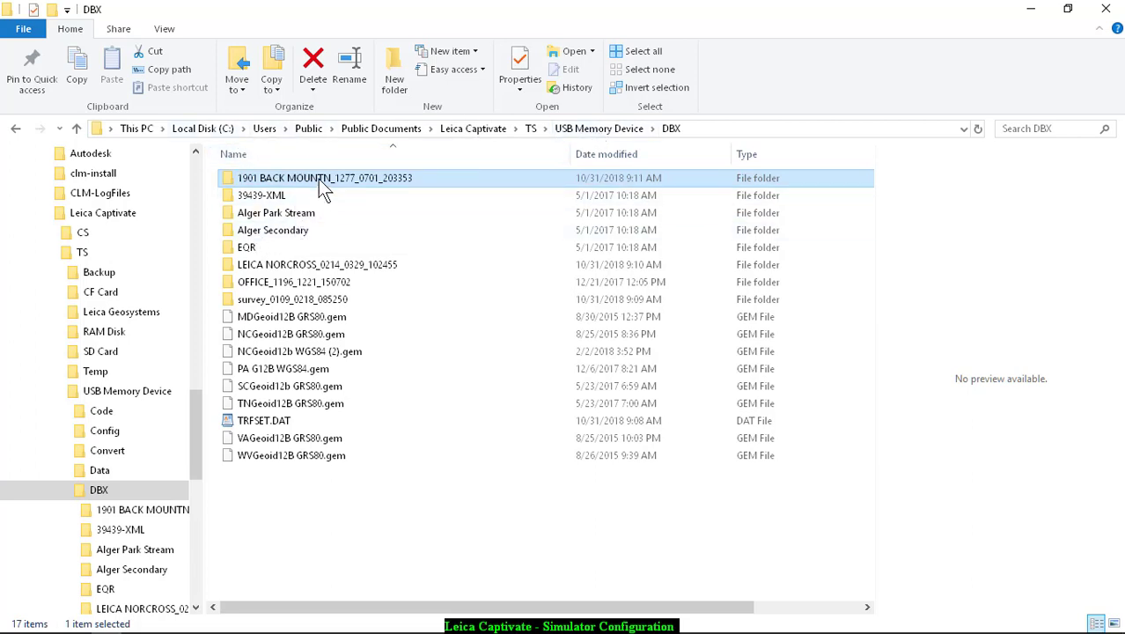
mouse_move(324, 183)
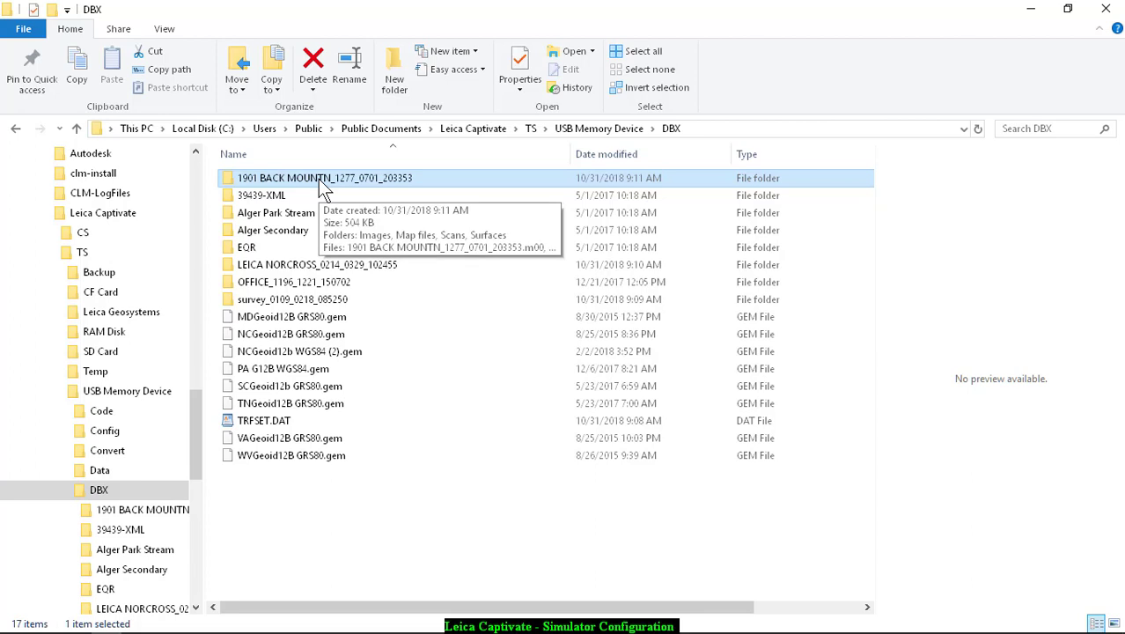